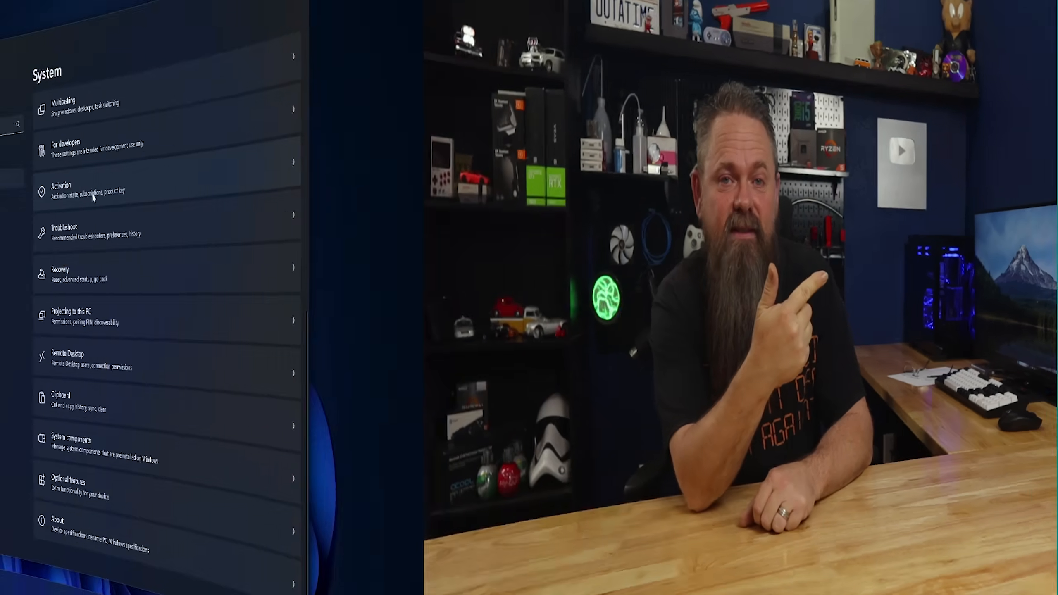
Step: Buy the MS Win 11 Home OEM key from the VIP-SCDKey product page
left_click(91, 187)
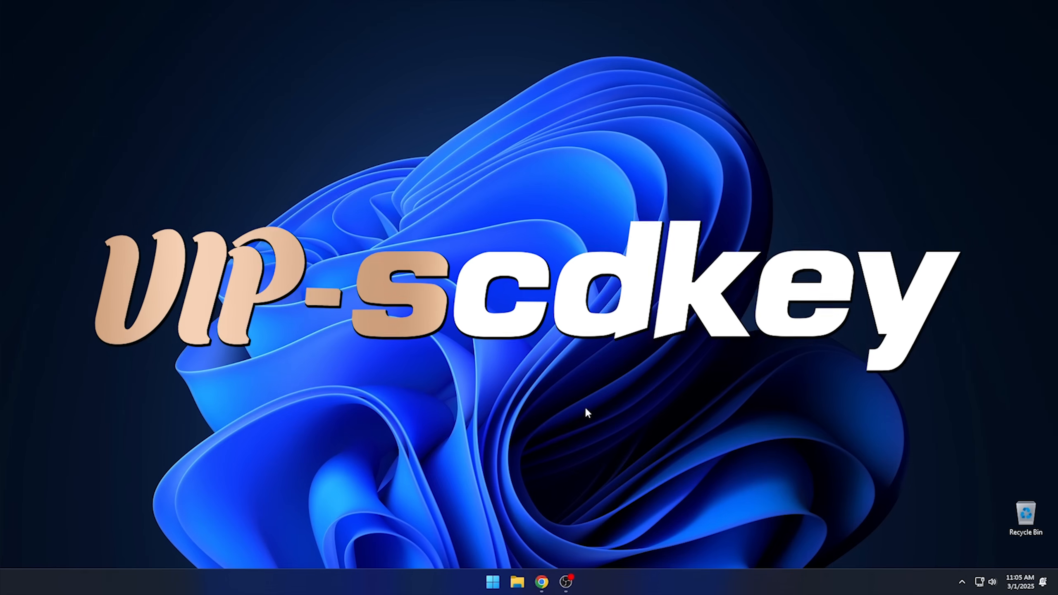
left_click(542, 582)
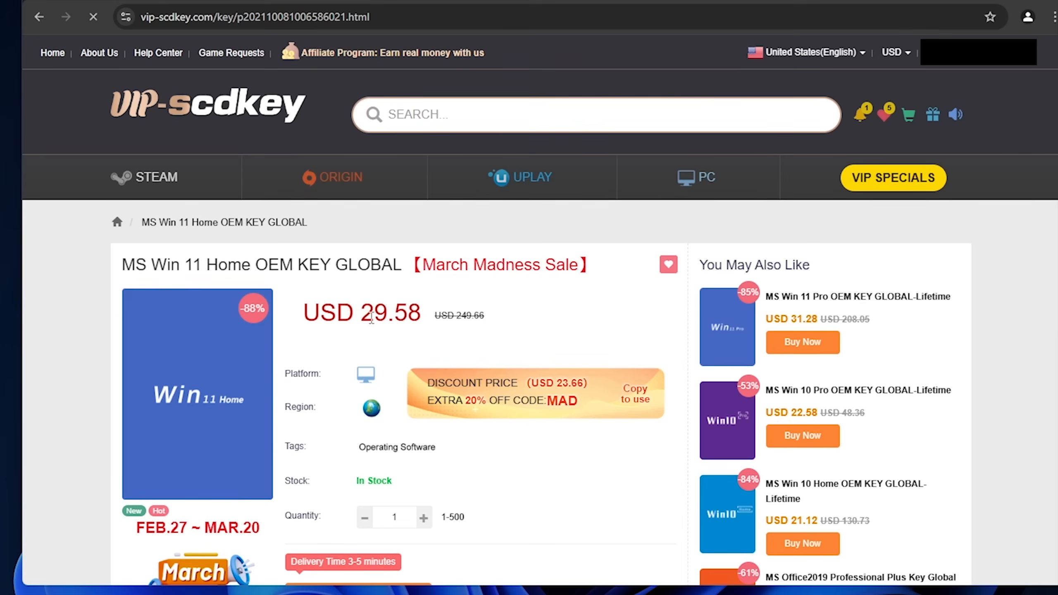
scroll("down", 3)
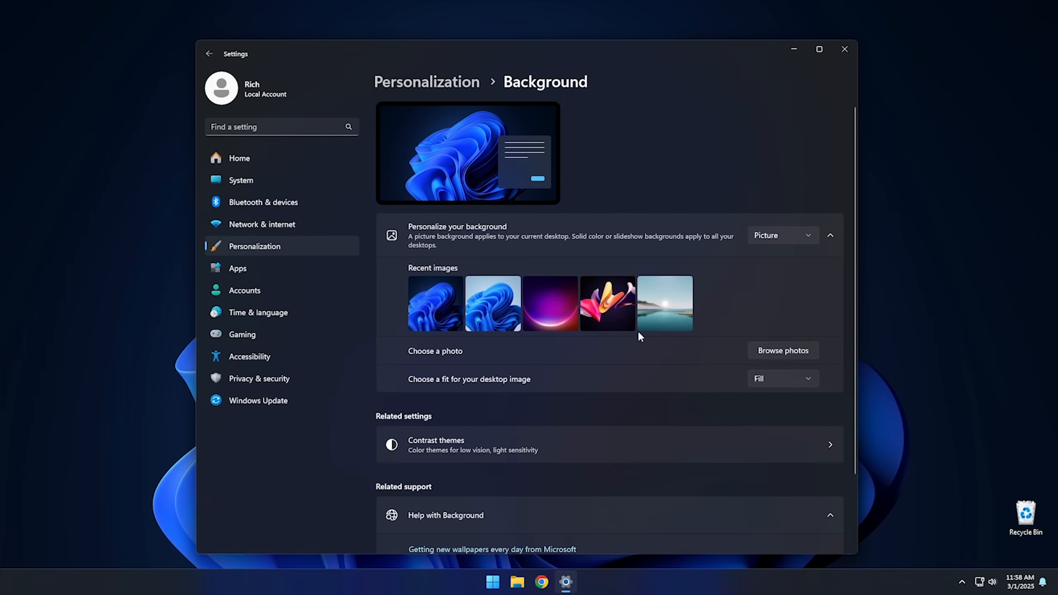
left_click(782, 350)
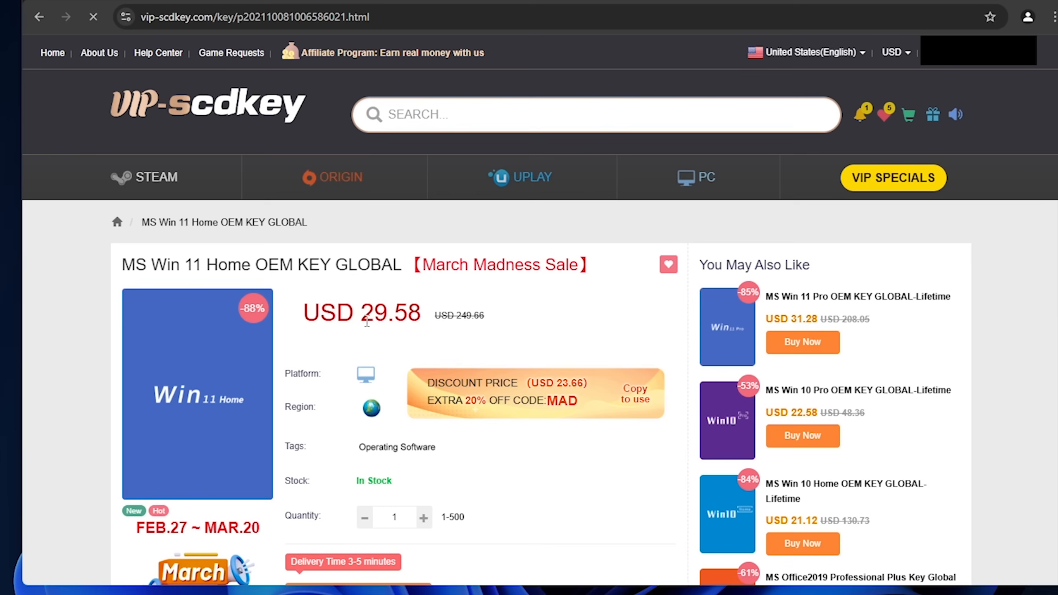
scroll("down", 3)
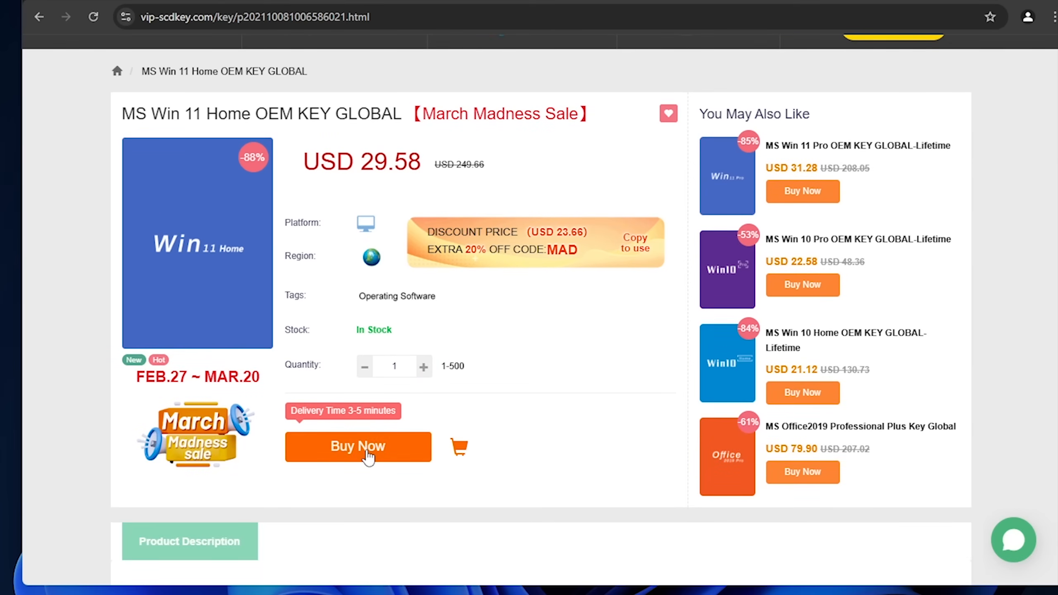
left_click(358, 446)
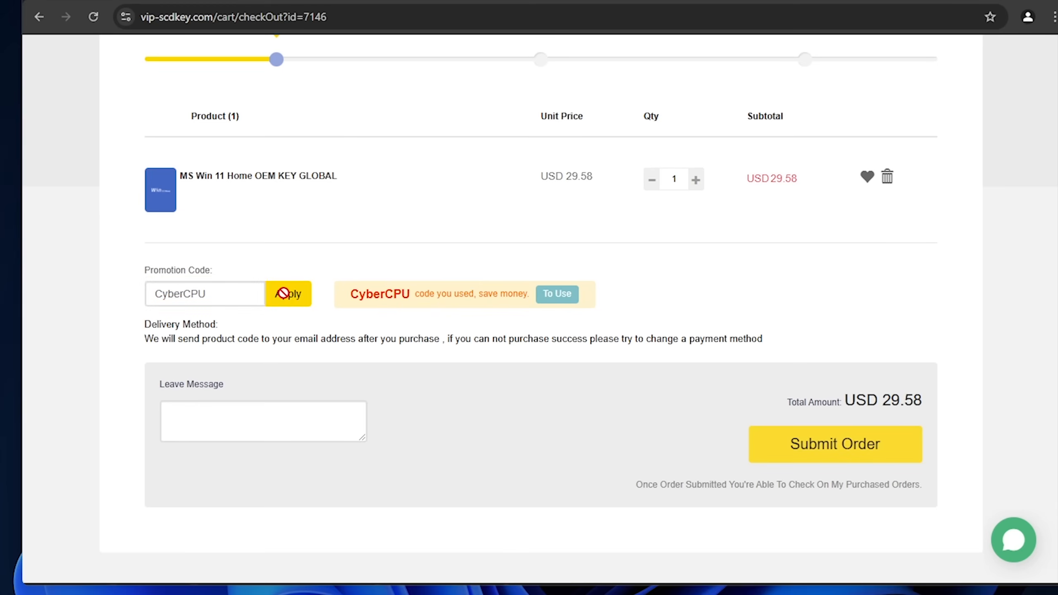
Step: Apply the CyberCPU promotion code, bringing the checkout total to USD 22.18
left_click(289, 293)
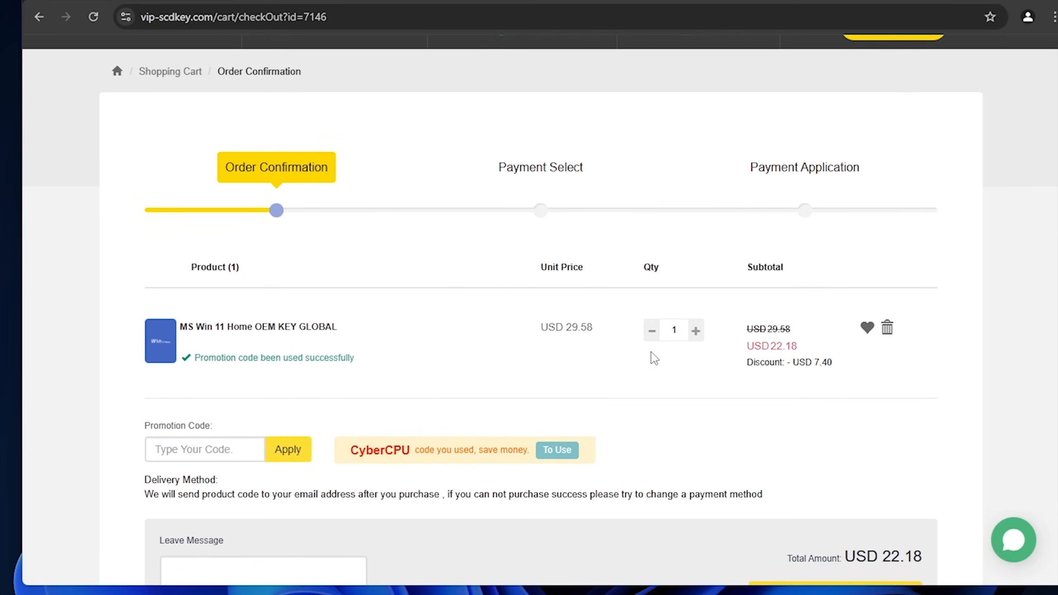
left_click(492, 581)
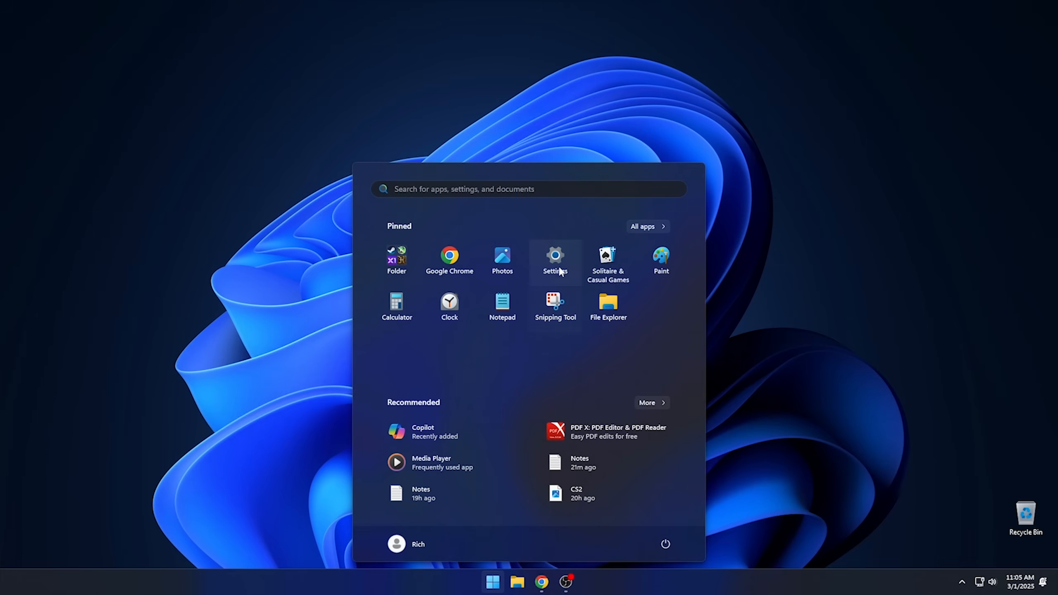
Step: Submit the purchased product key on the Windows Activation page in Settings
left_click(555, 259)
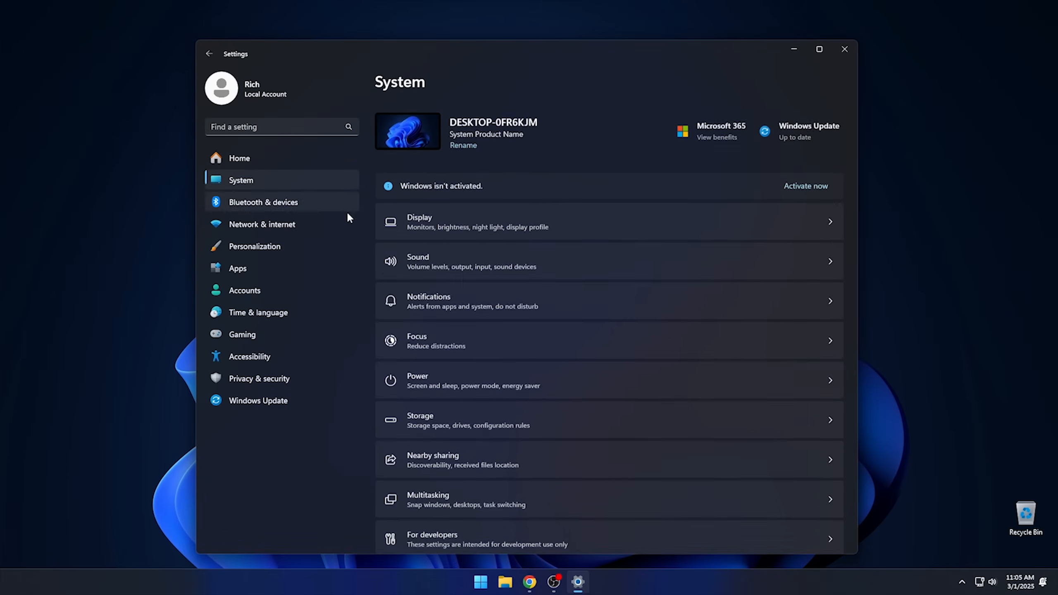
left_click(805, 185)
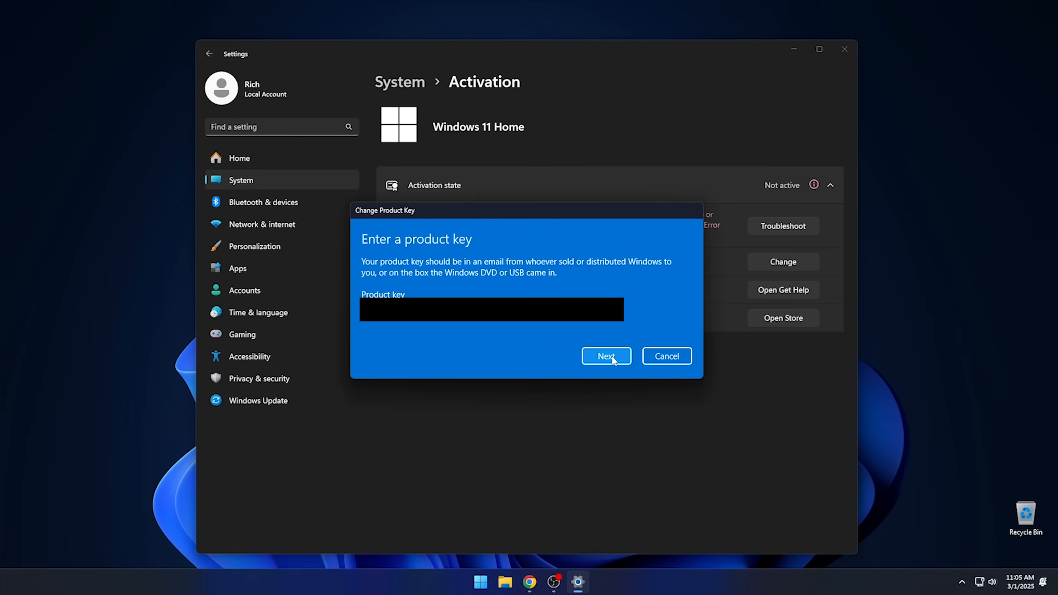
left_click(604, 355)
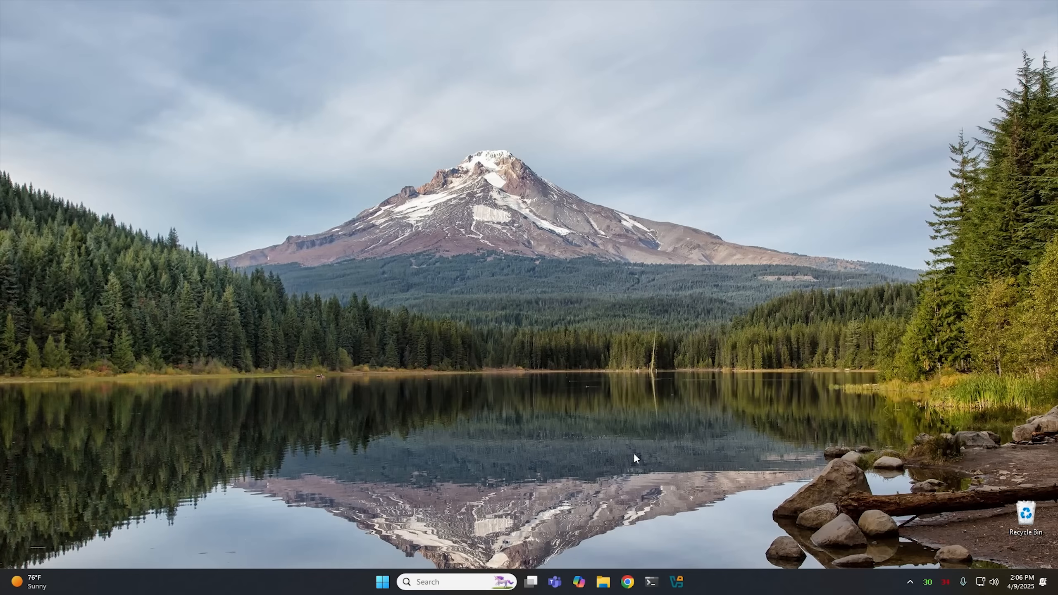
mouse_move(638, 455)
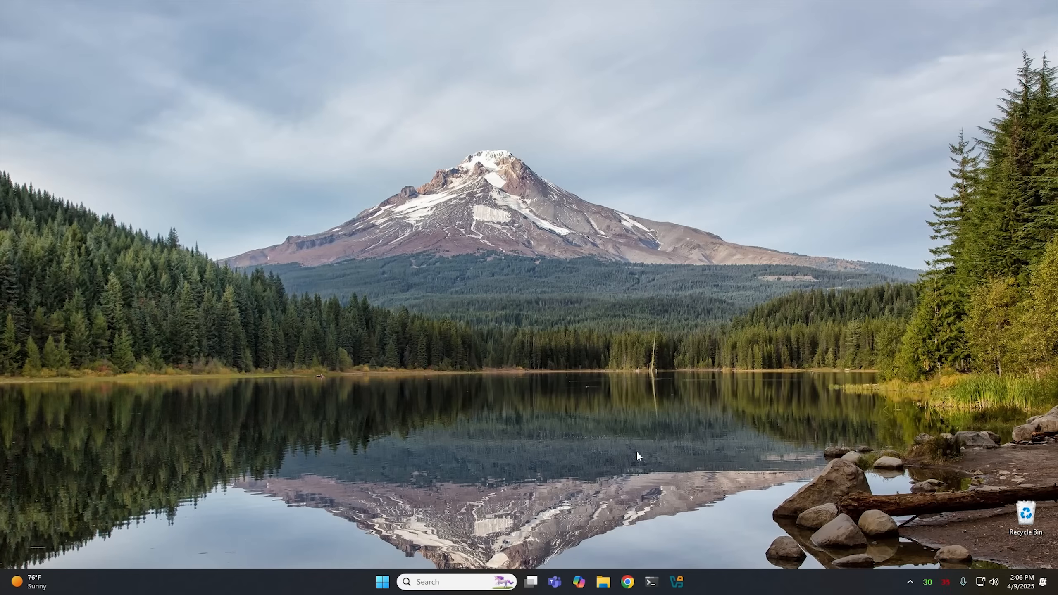
mouse_move(572, 403)
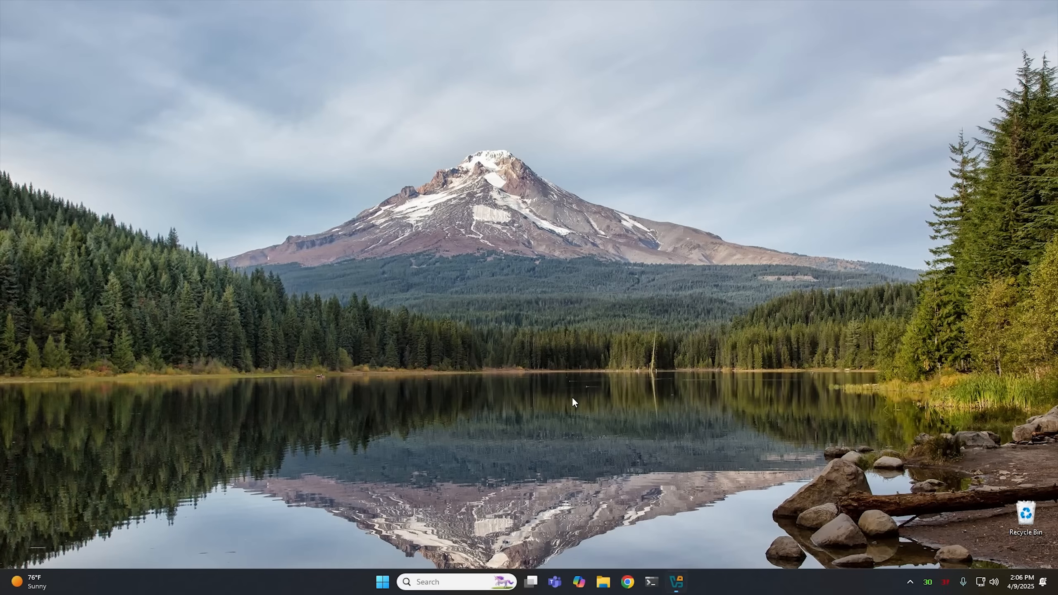
Step: Bring up VirtualBox Manager showing the Windows 11 VM and its Setup snapshots
left_click(675, 582)
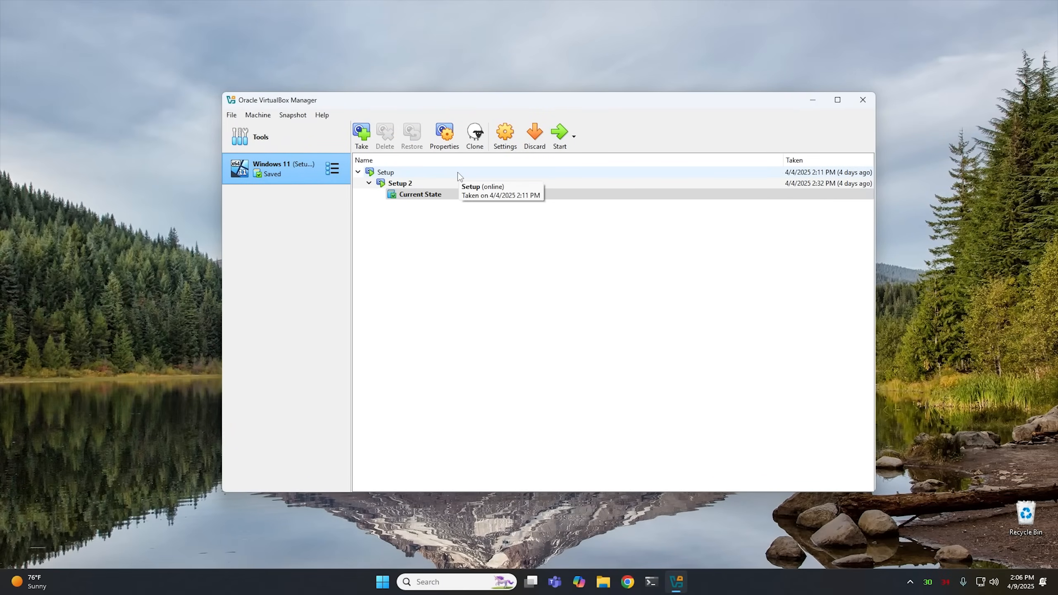
mouse_move(399, 265)
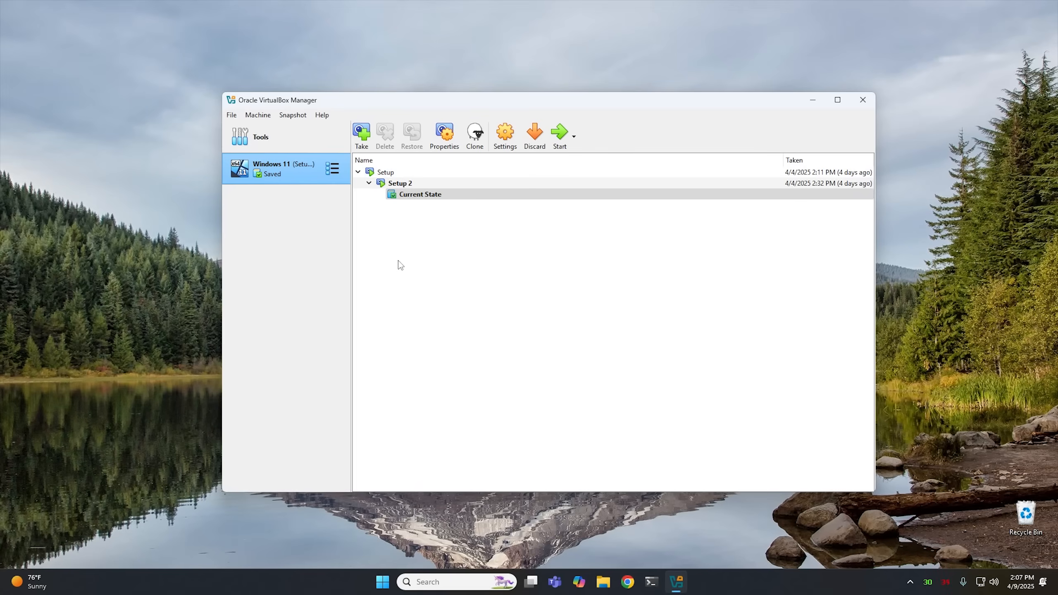
mouse_move(564, 300)
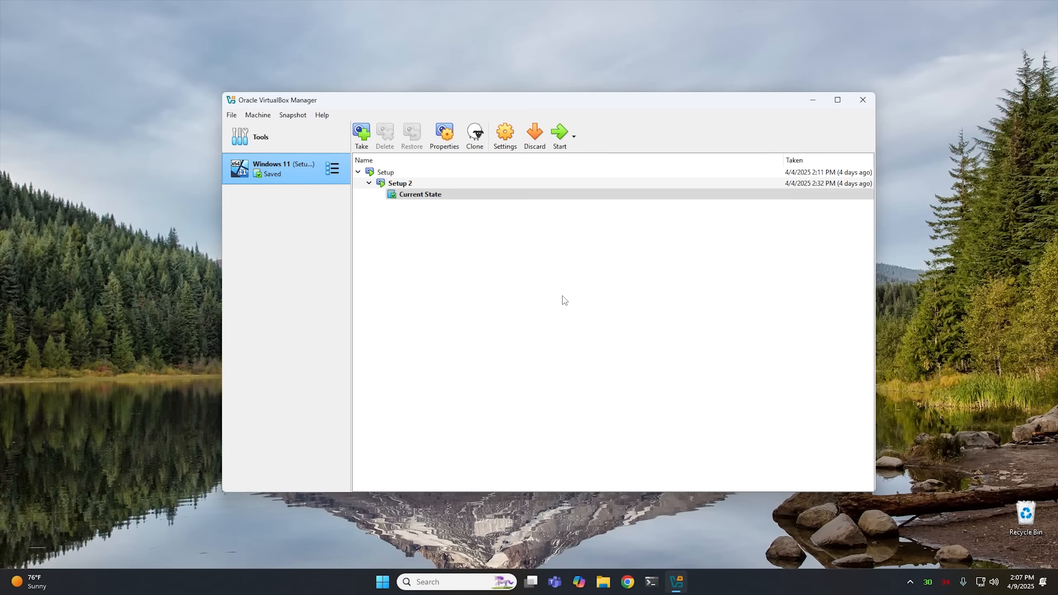
mouse_move(813, 112)
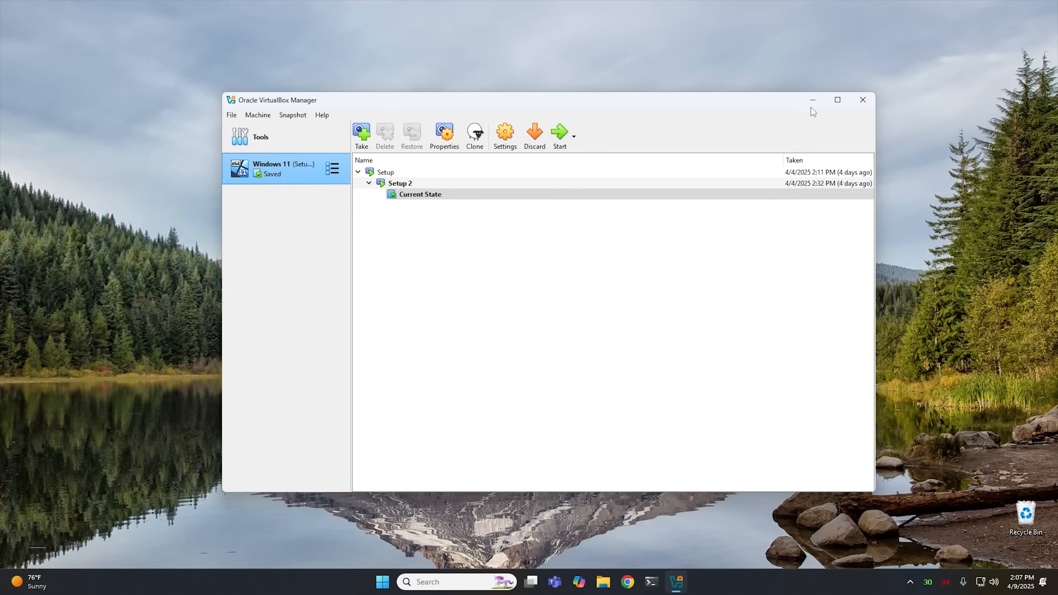
left_click(862, 100)
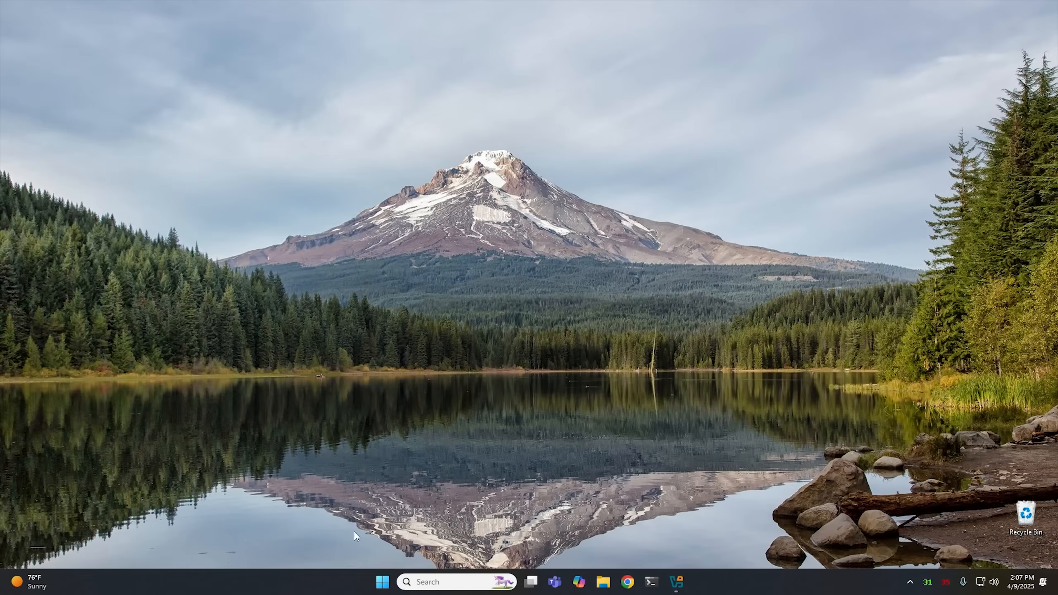
left_click(382, 582)
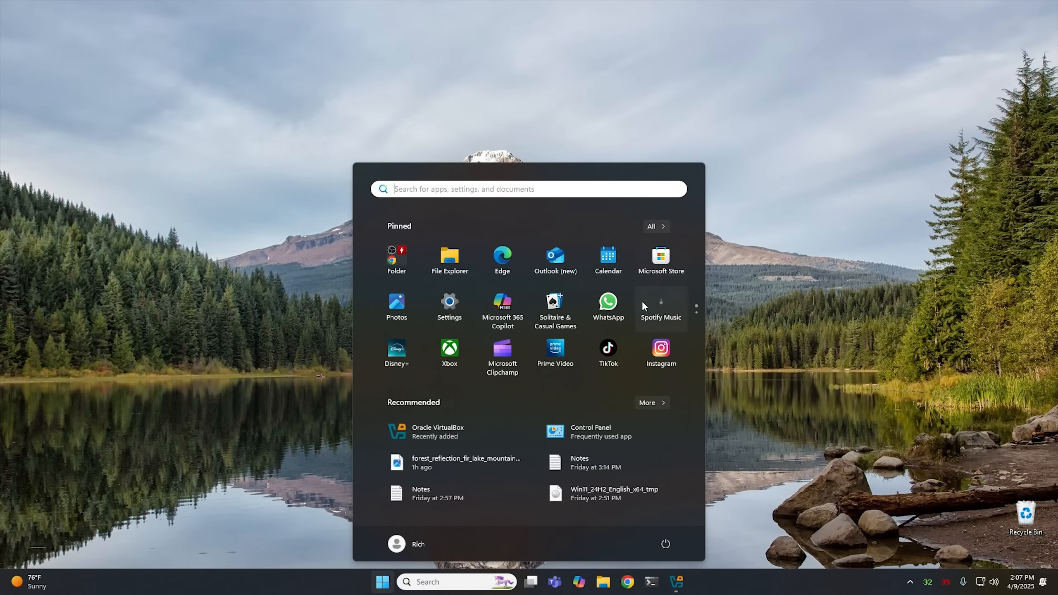
mouse_move(396, 303)
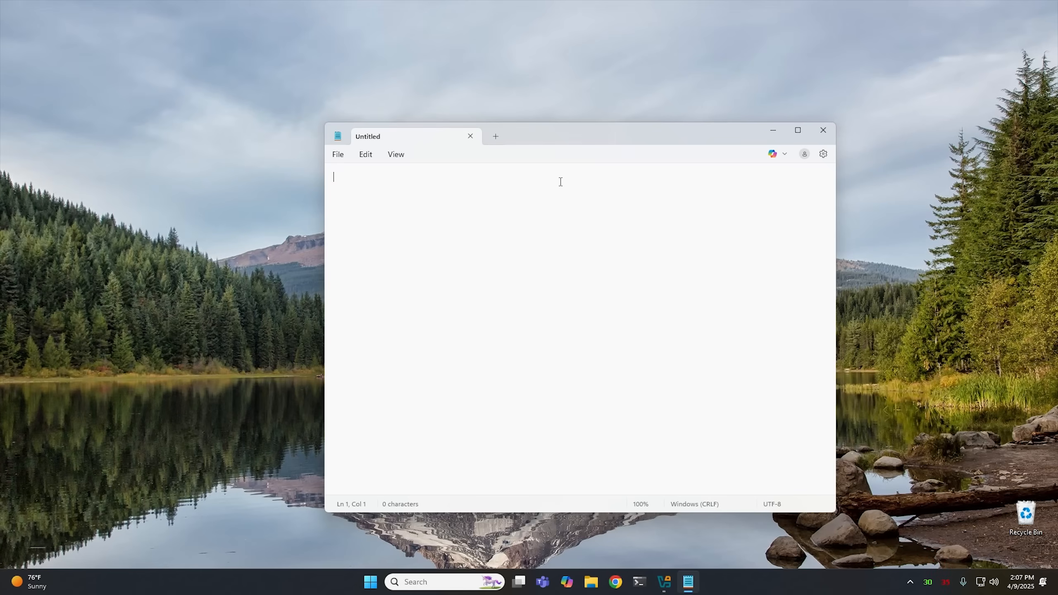
mouse_move(560, 185)
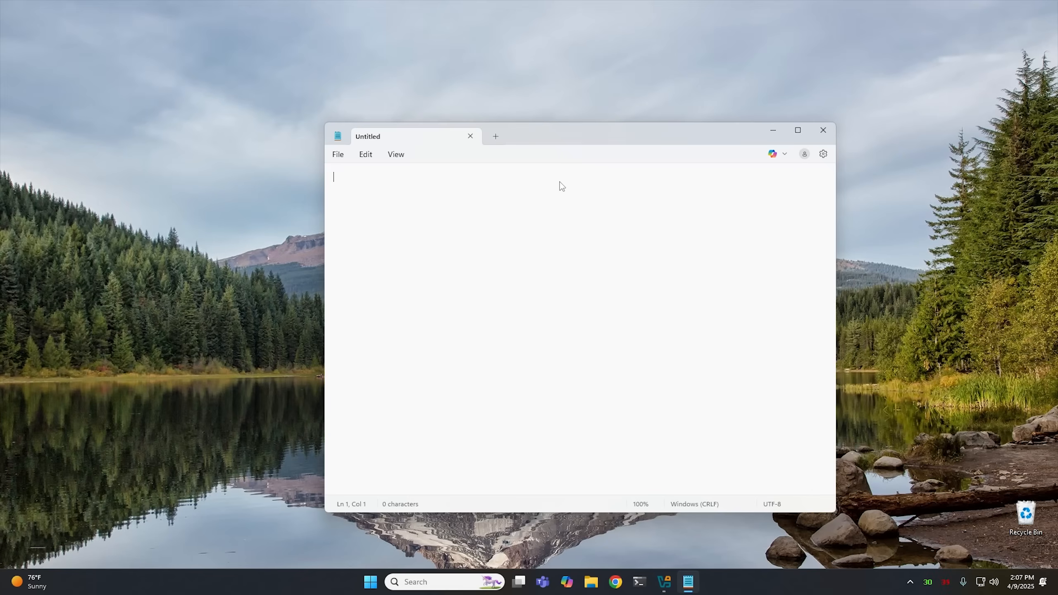
type("@echo off")
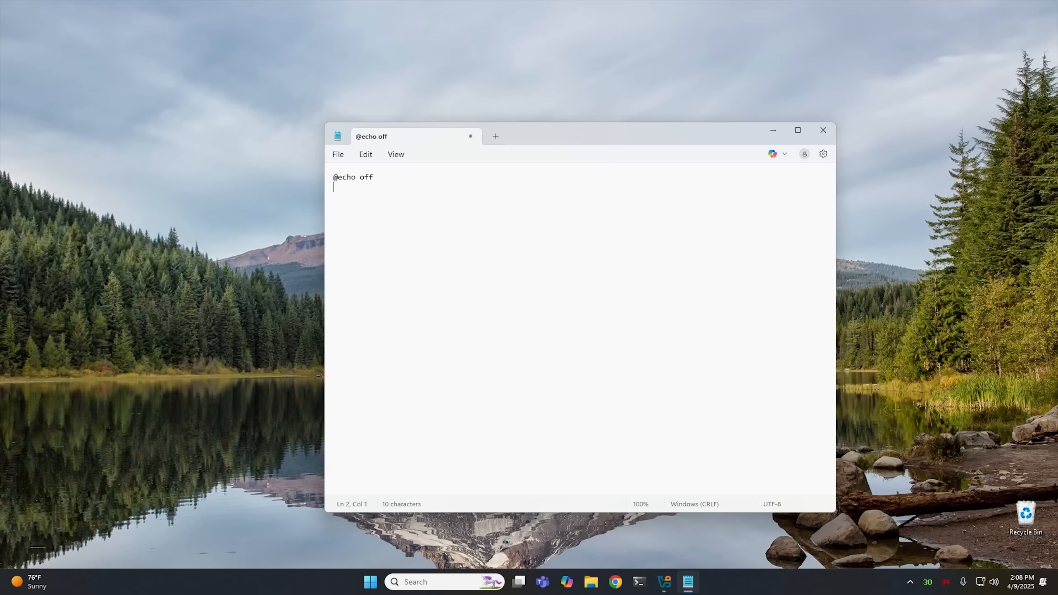
Step: Write reg add HKLM\SOFTWARE\Microsoft\Windows\CurrentVersion\OOBE as the command's target key
type("reg")
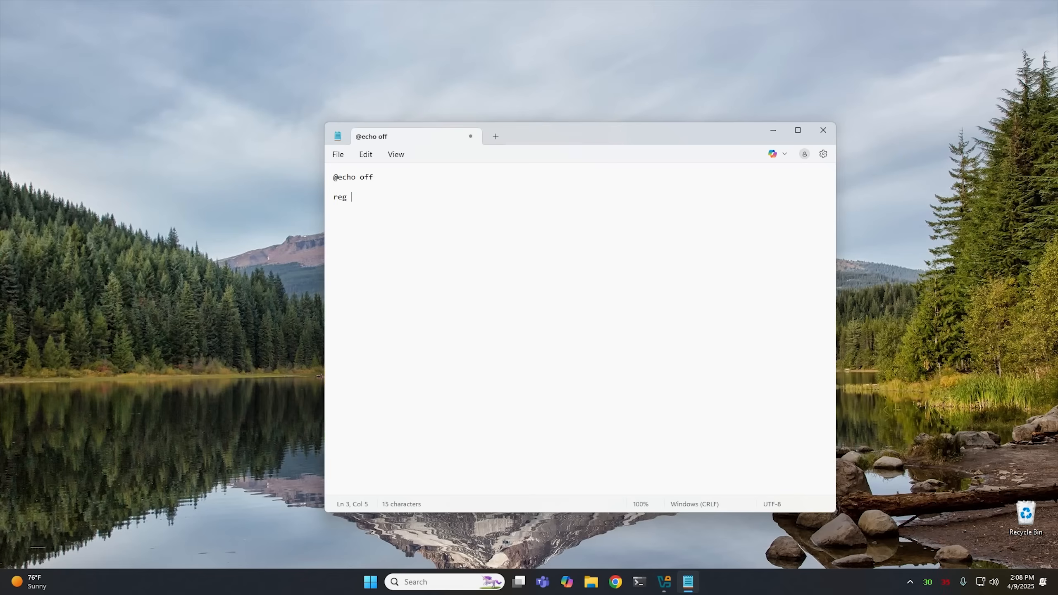
type("add")
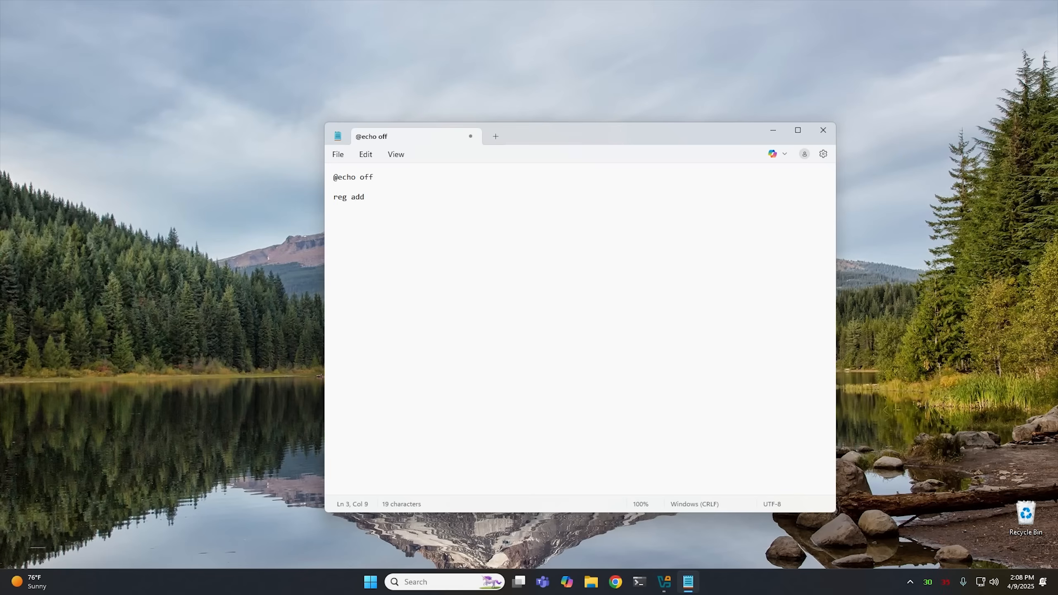
type("HK")
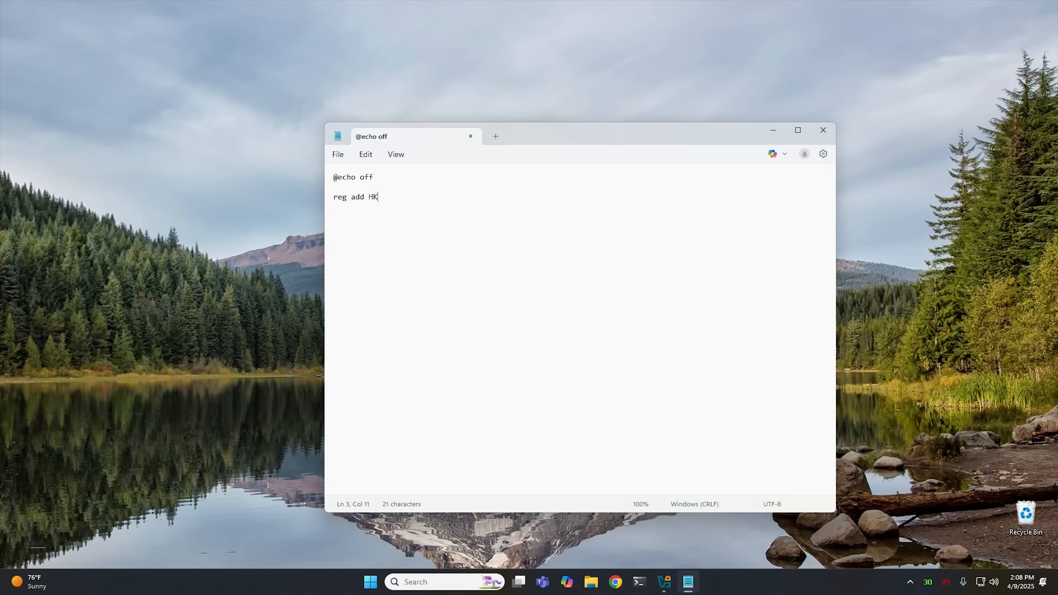
type("LM\\")
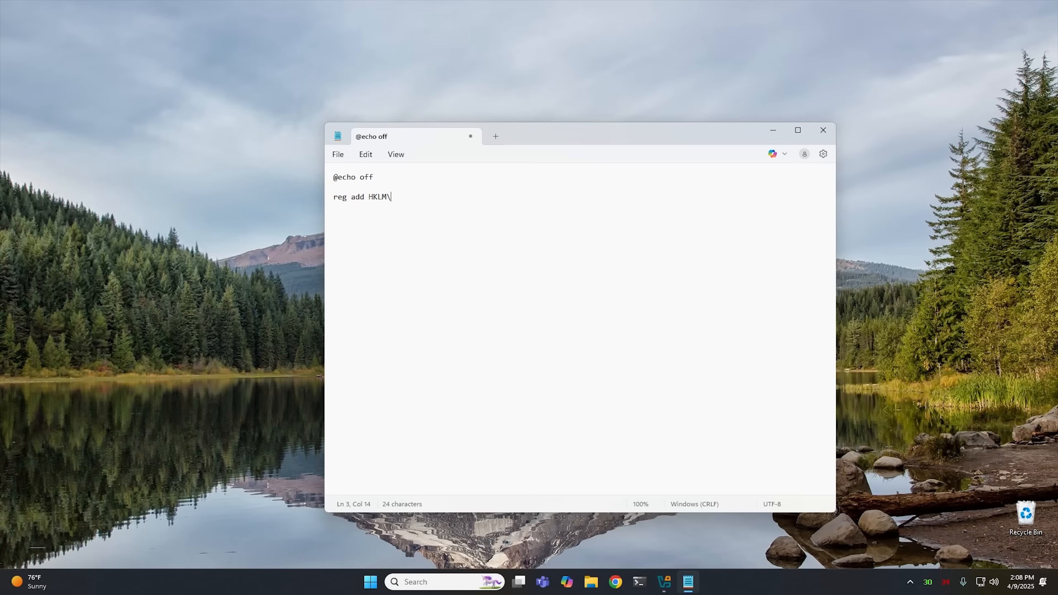
type("SOFTWARE")
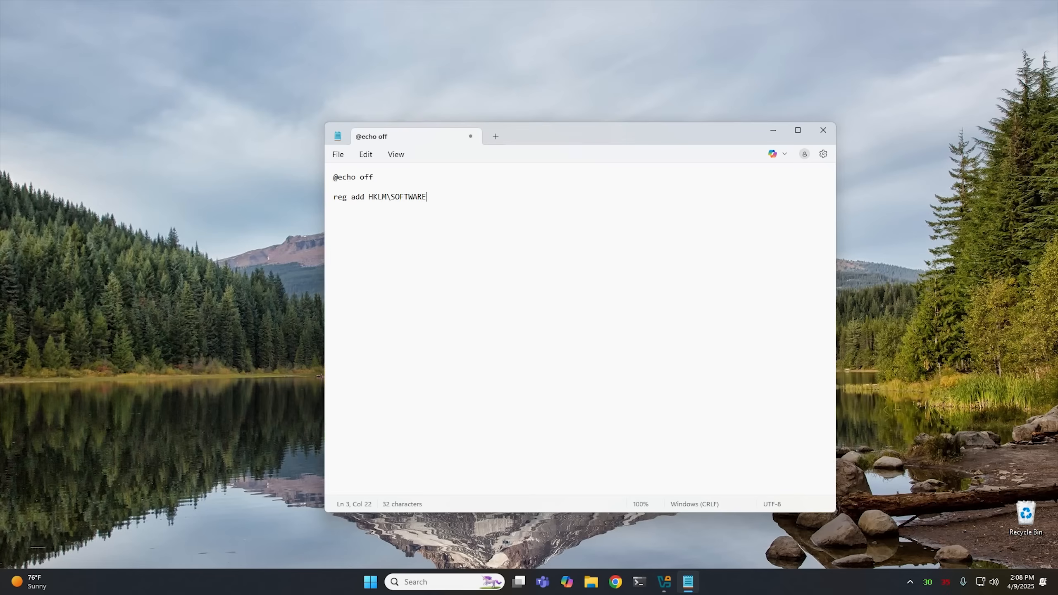
type("\\M")
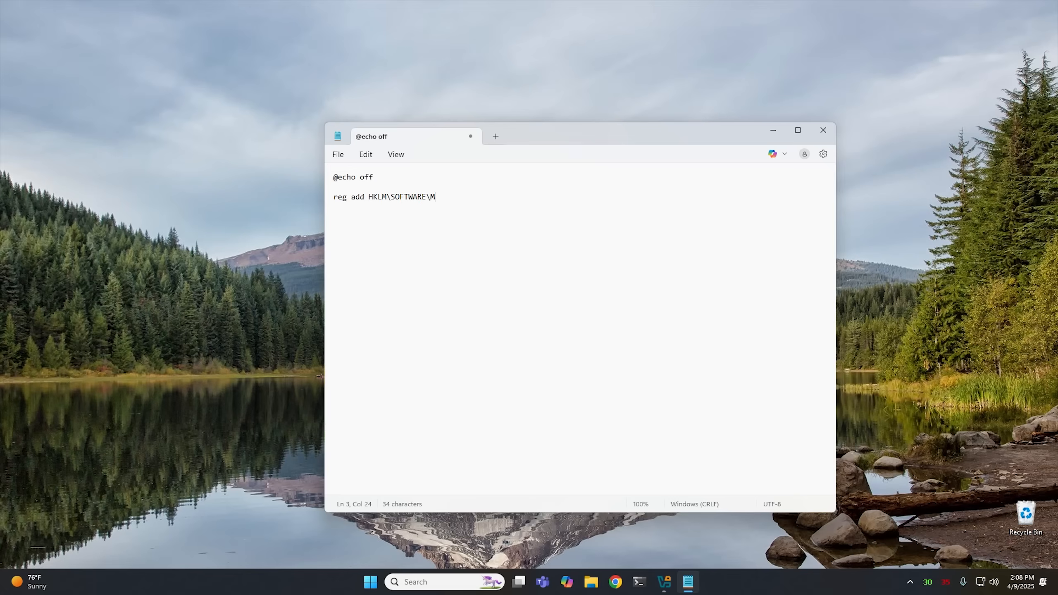
type("icroso")
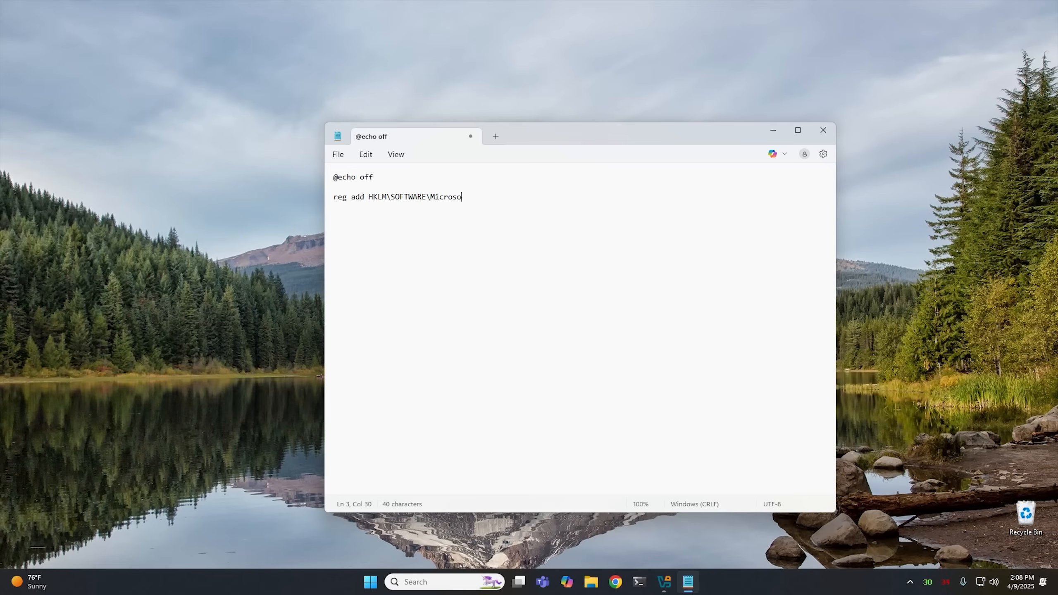
type("ft\\")
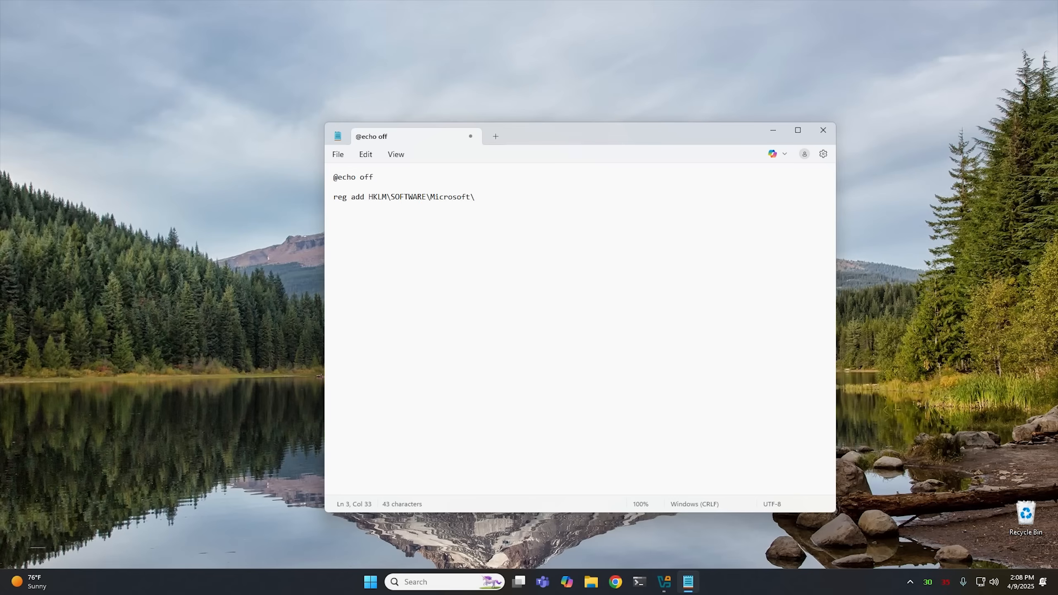
type("Windows")
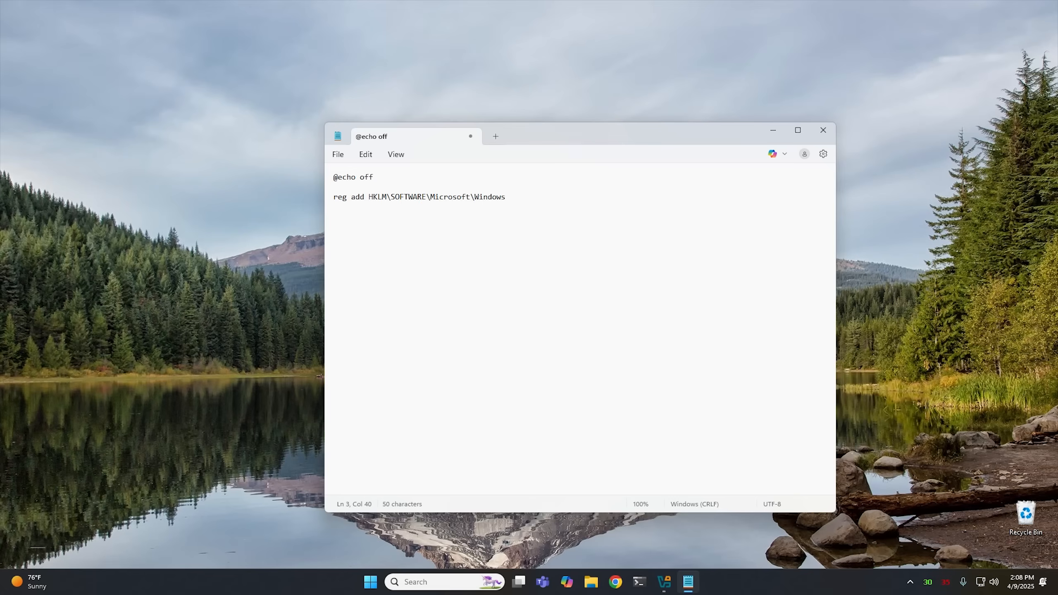
type("\\C")
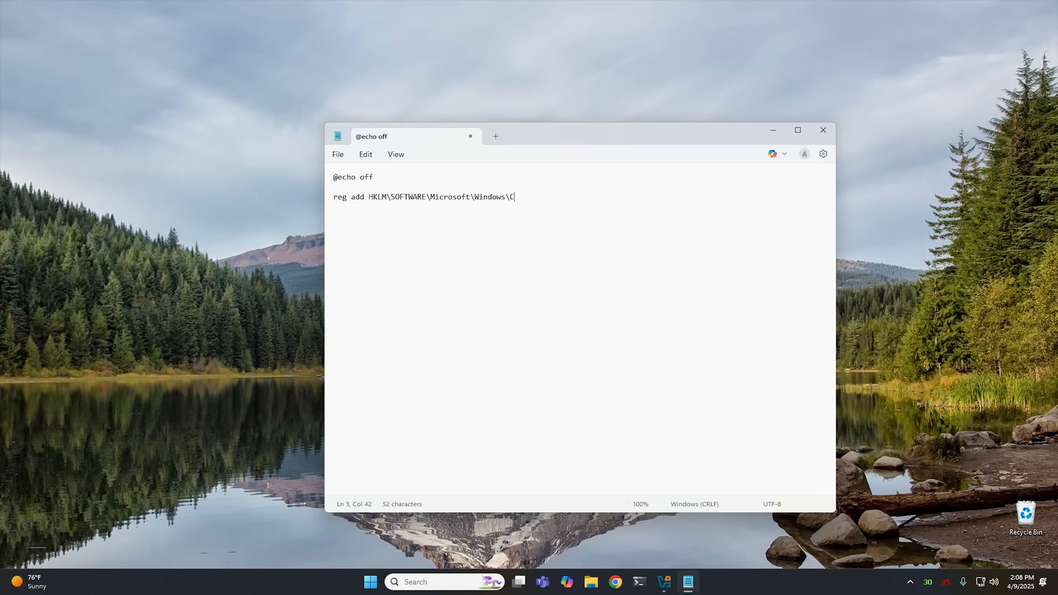
type("urrent")
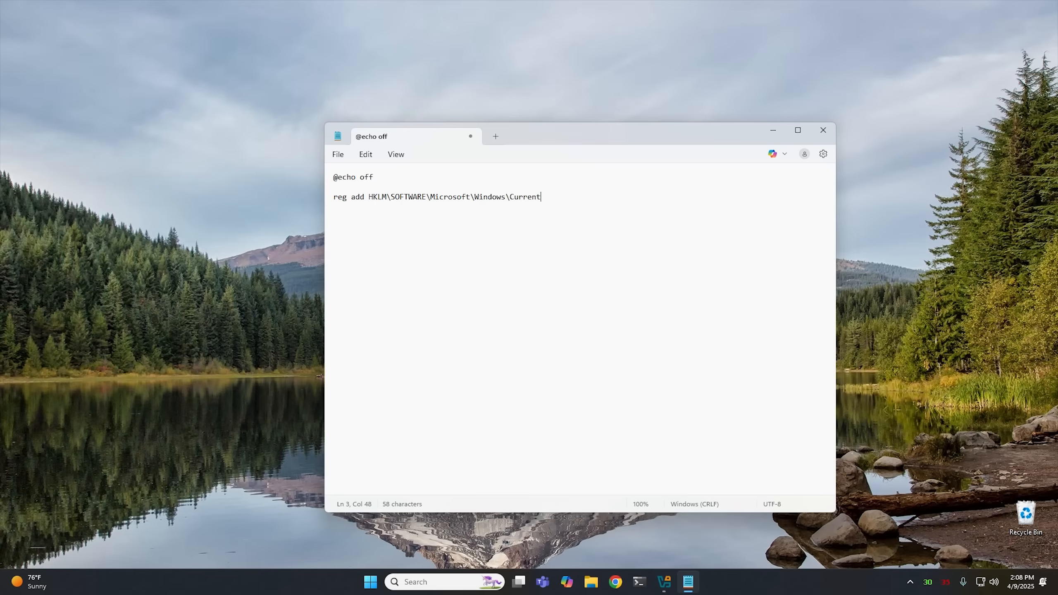
type("Versio")
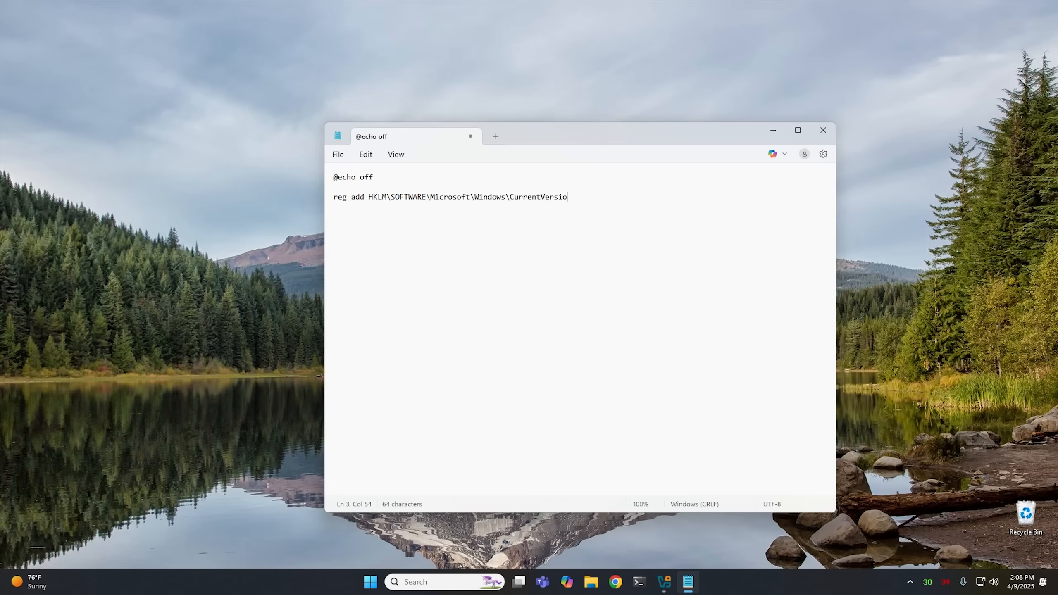
type("n")
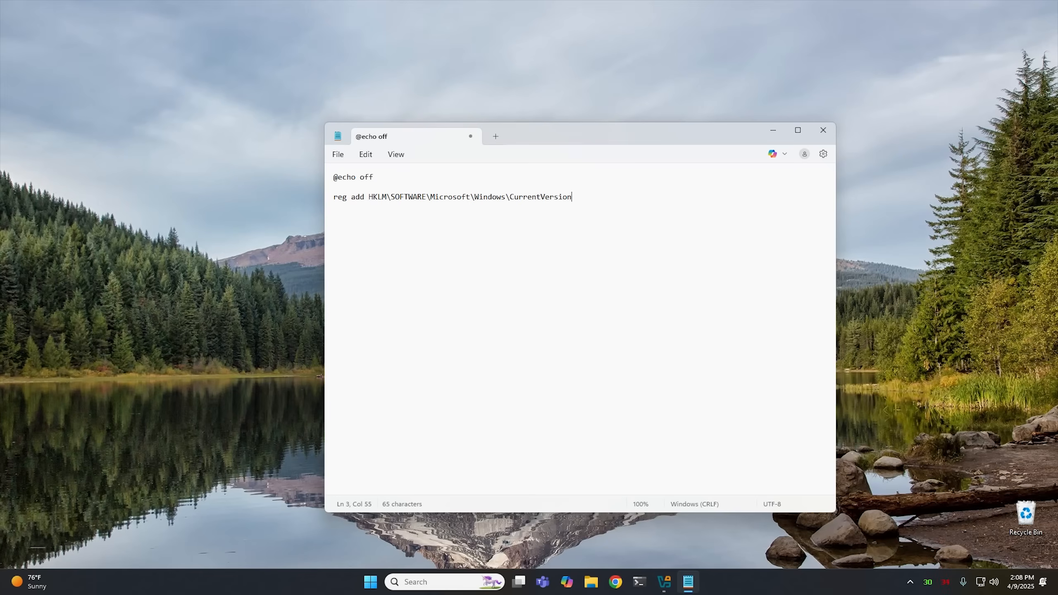
type("\\")
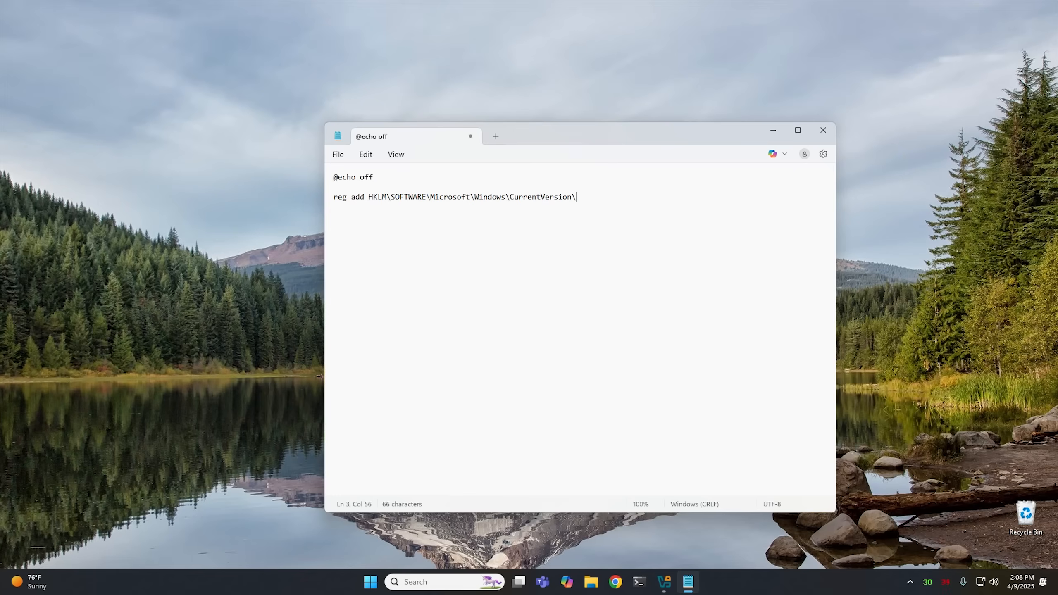
type("OOBE /")
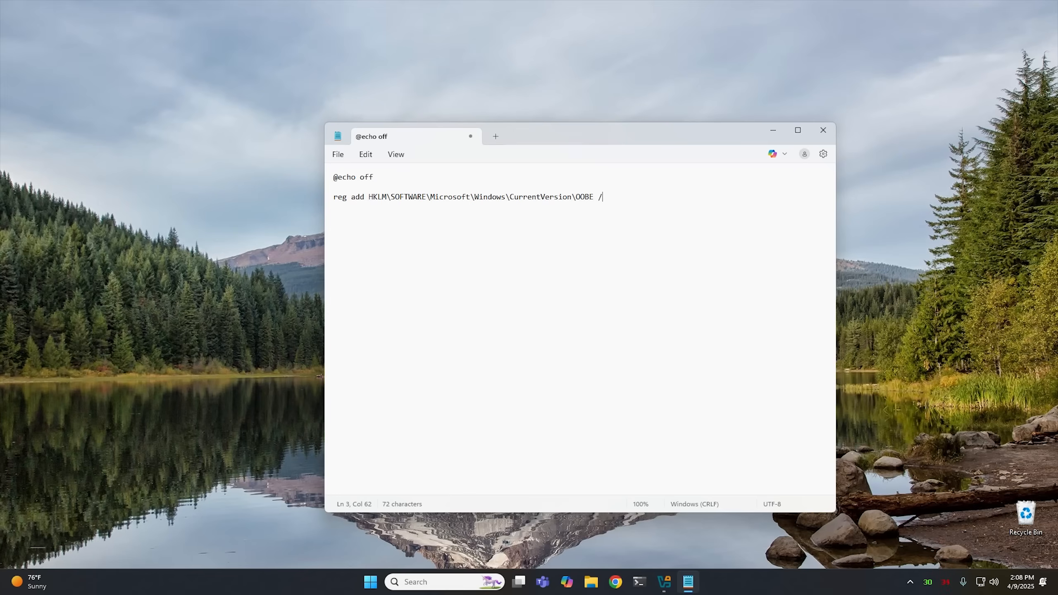
Step: Finish the command with /v BypassNRO /t REG_DWORD /d 1 /f
type("v")
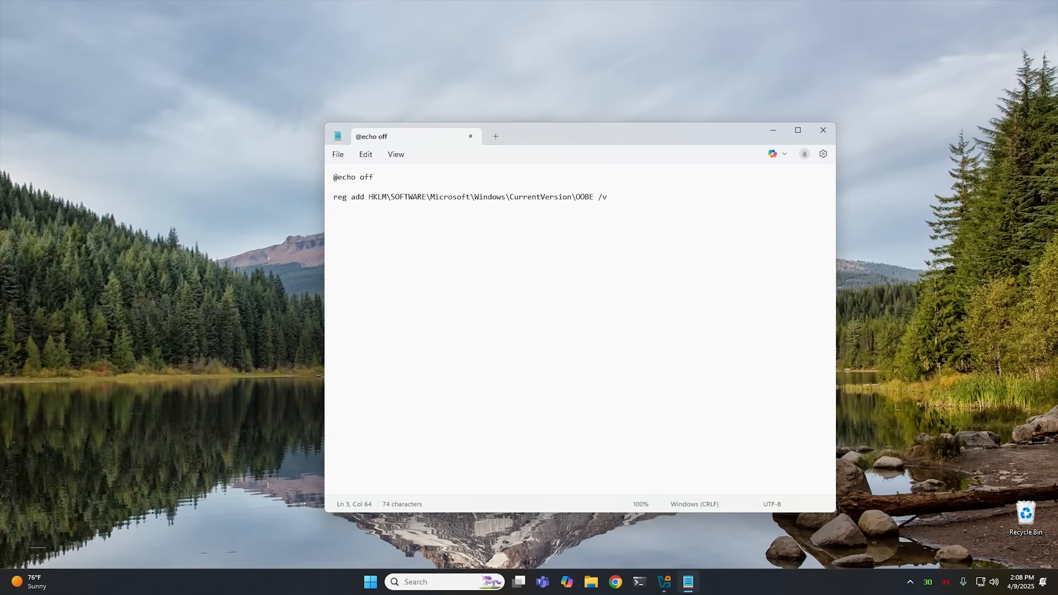
type("Bypass")
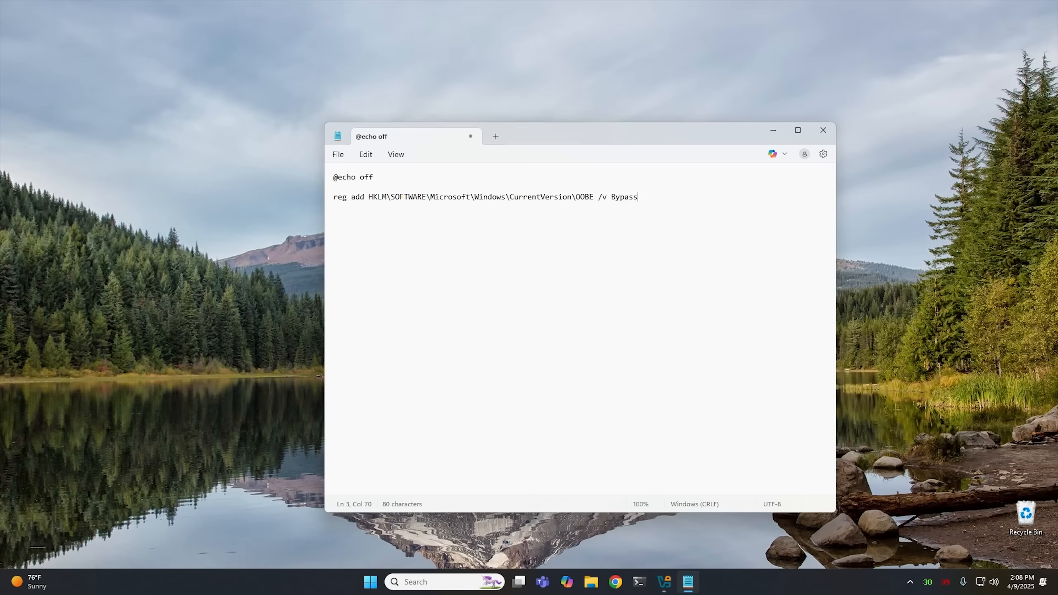
type("NRO")
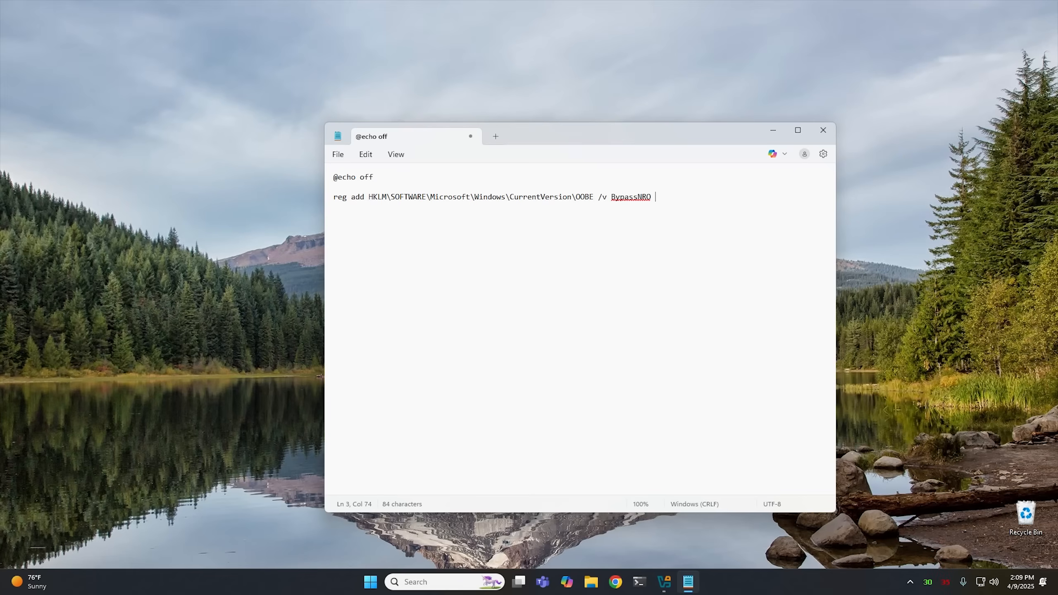
type("/t")
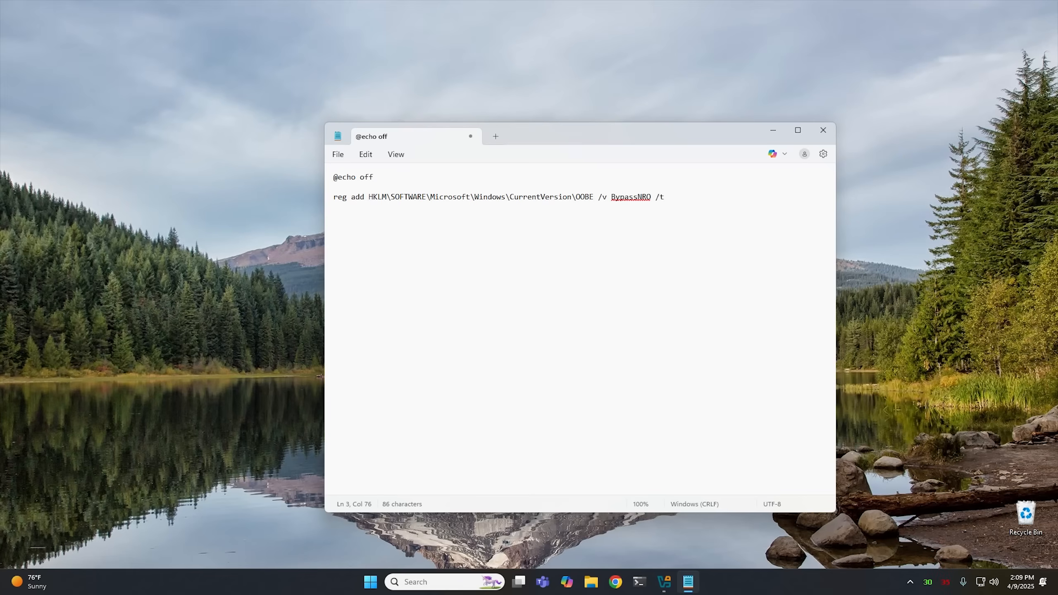
type("REG")
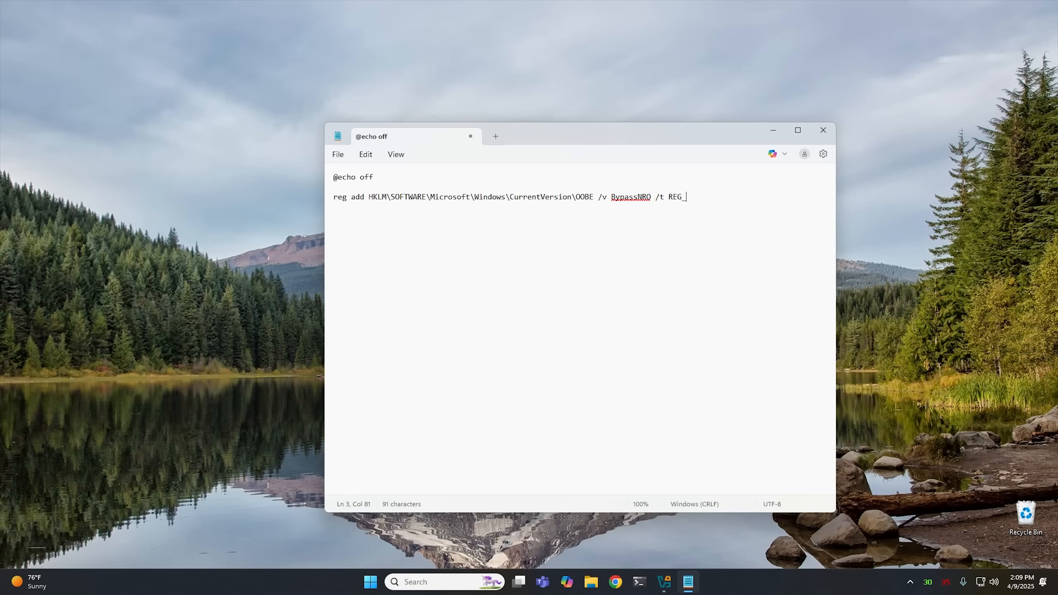
type("_DWORD")
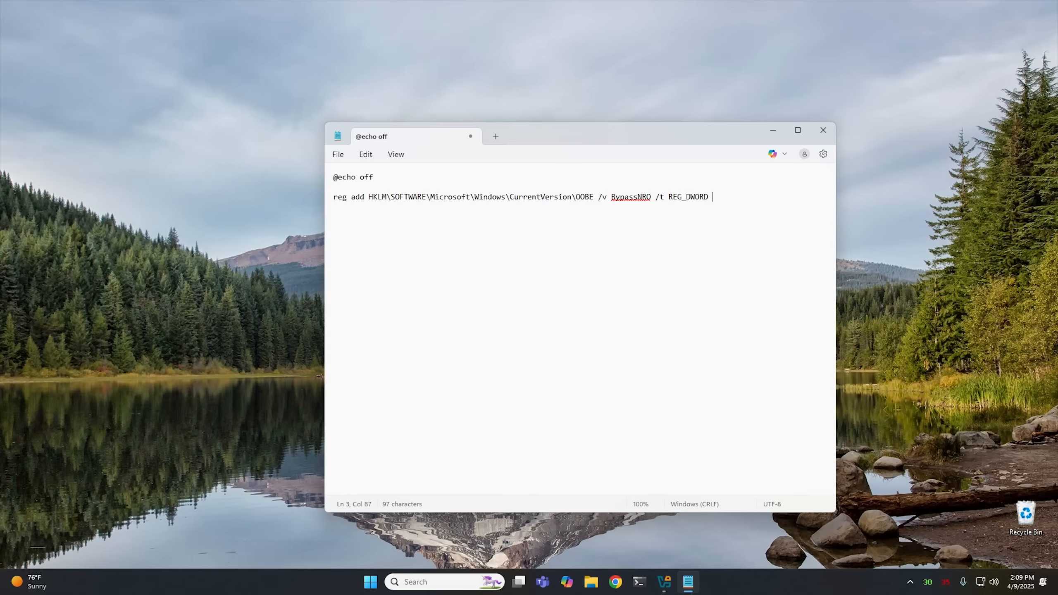
type("/d 1")
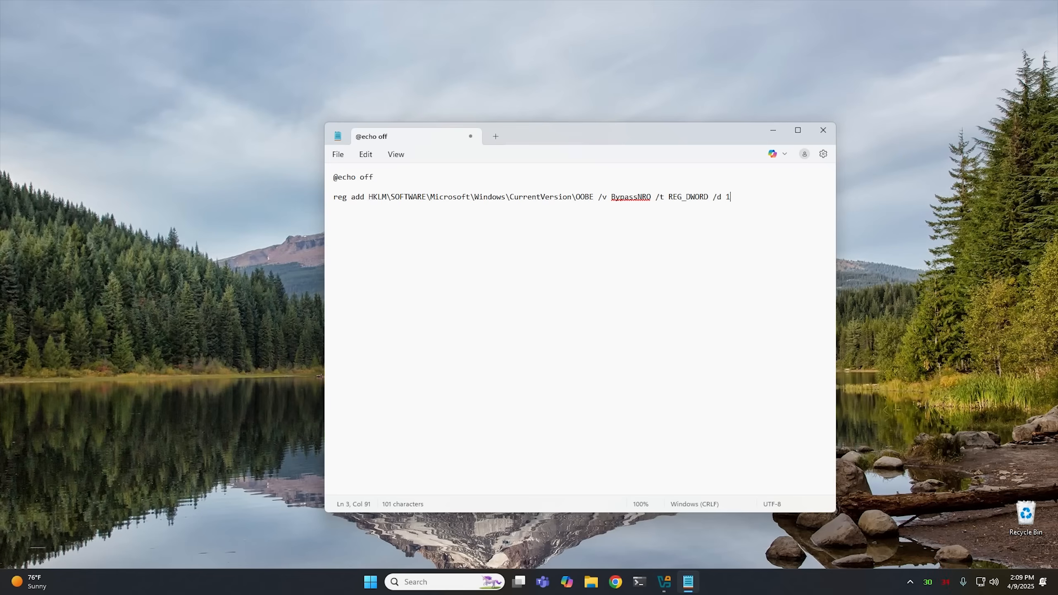
type("/")
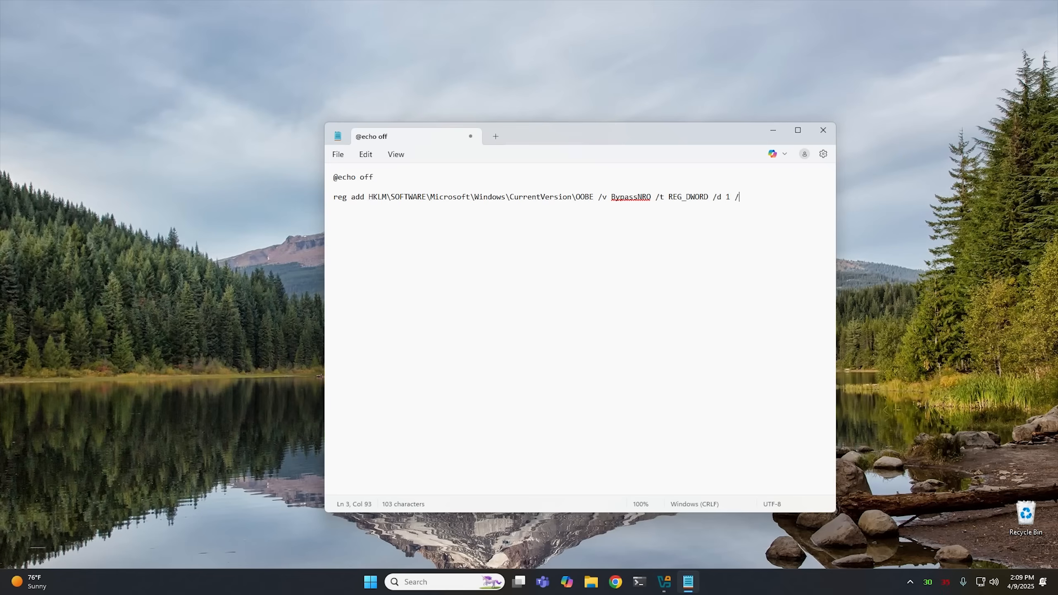
type("f")
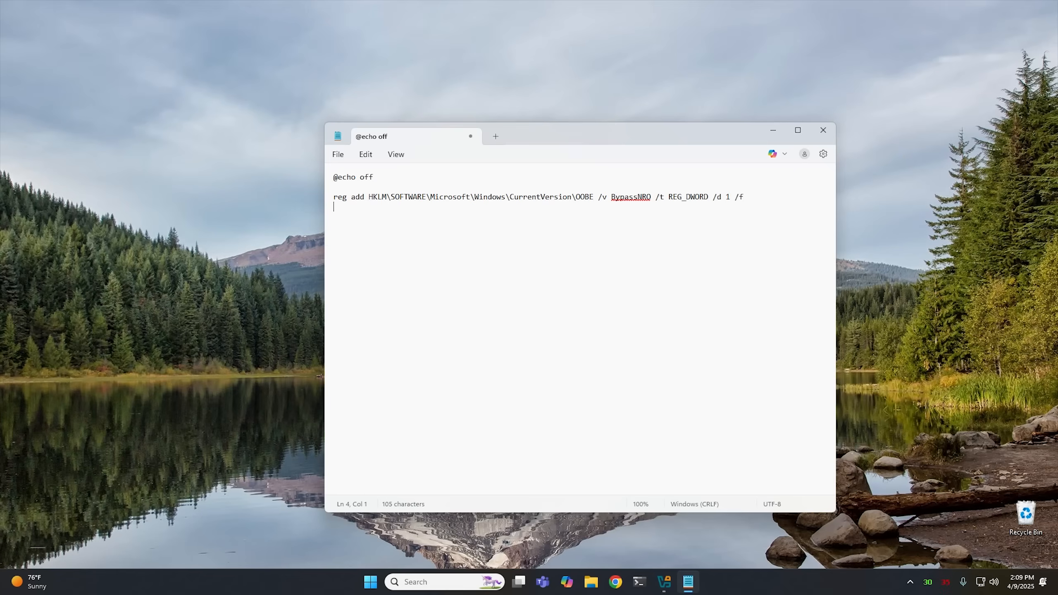
mouse_move(479, 130)
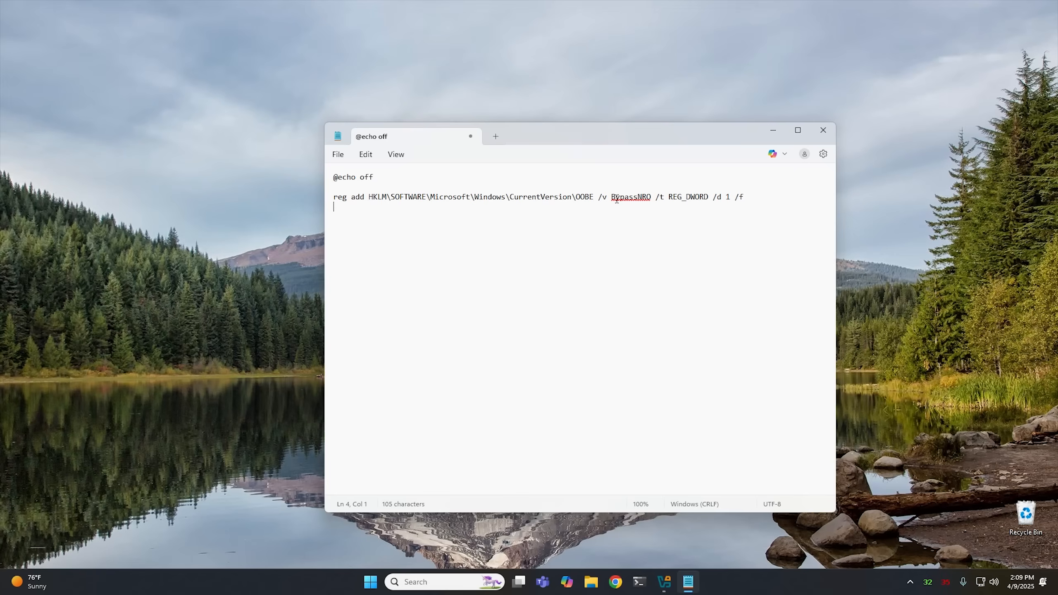
Step: Add a shutdown /r /t 0 line after the reg add command for an immediate restart
double_click(630, 197)
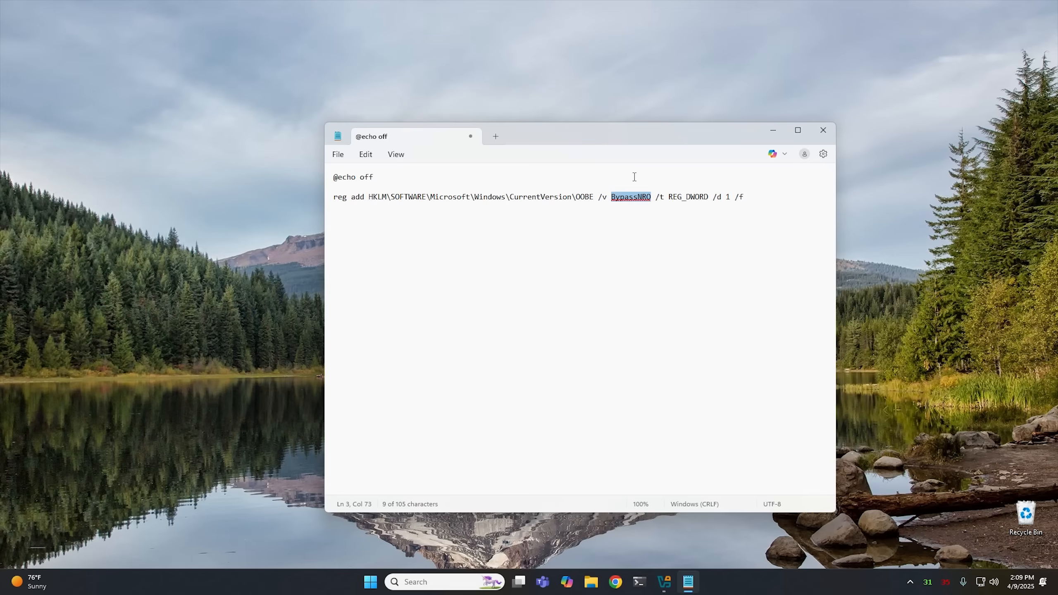
double_click(728, 197)
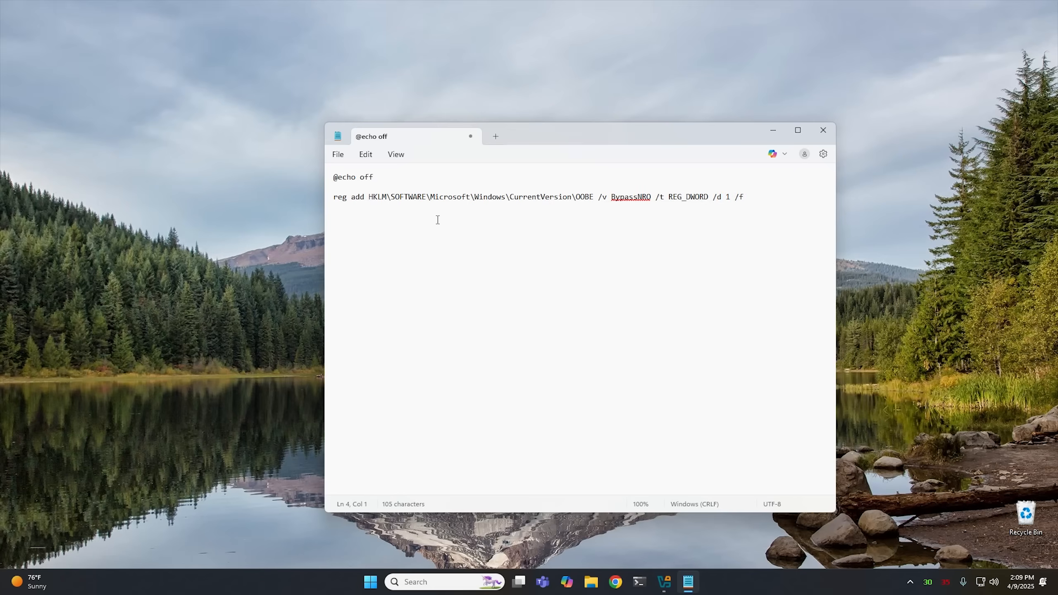
type("sh")
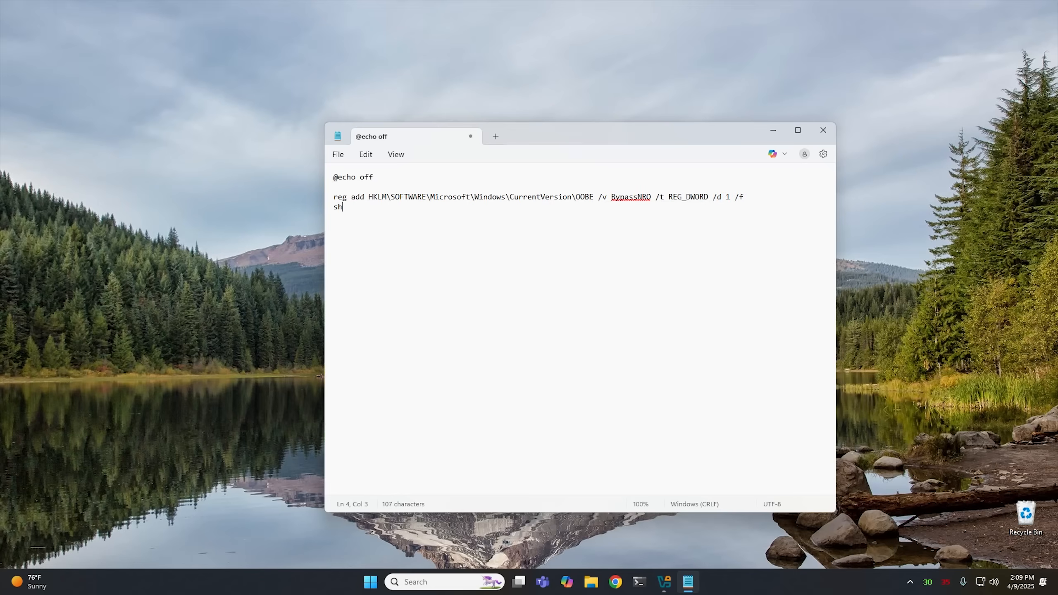
type("utdown /r")
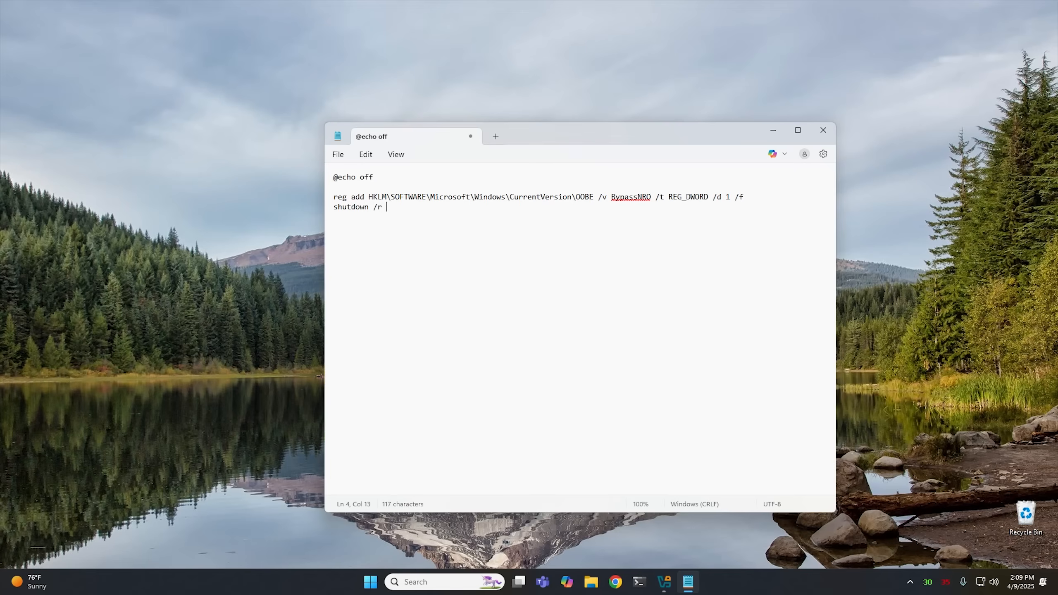
type("/t 0")
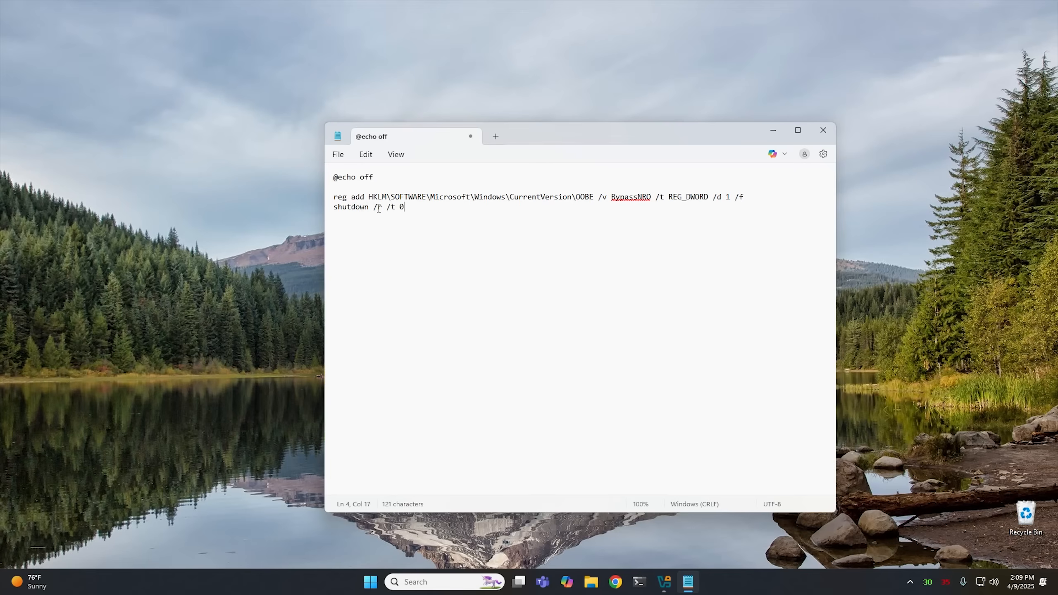
double_click(378, 208)
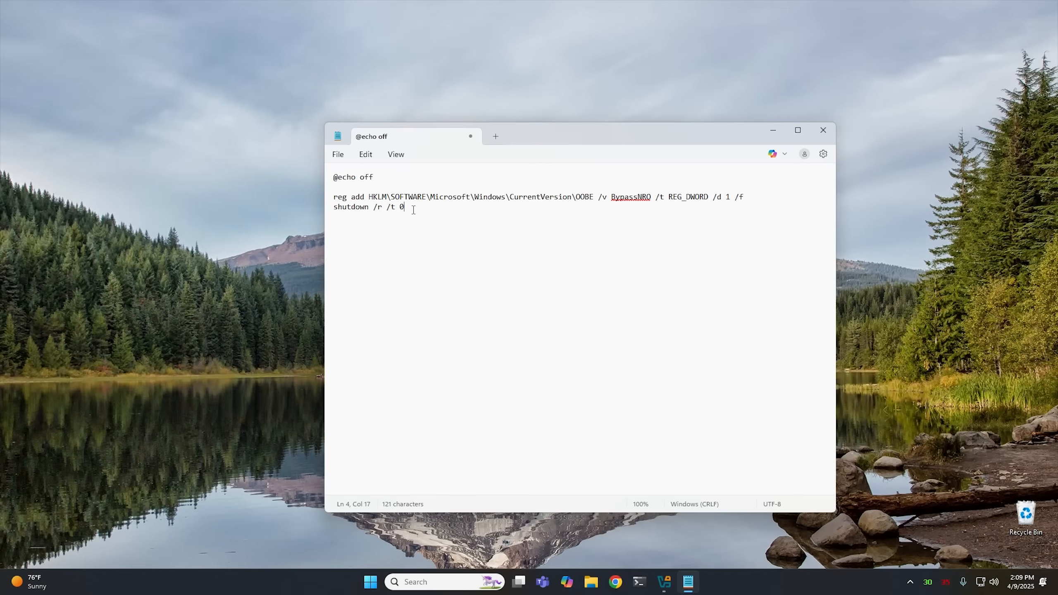
key("Enter")
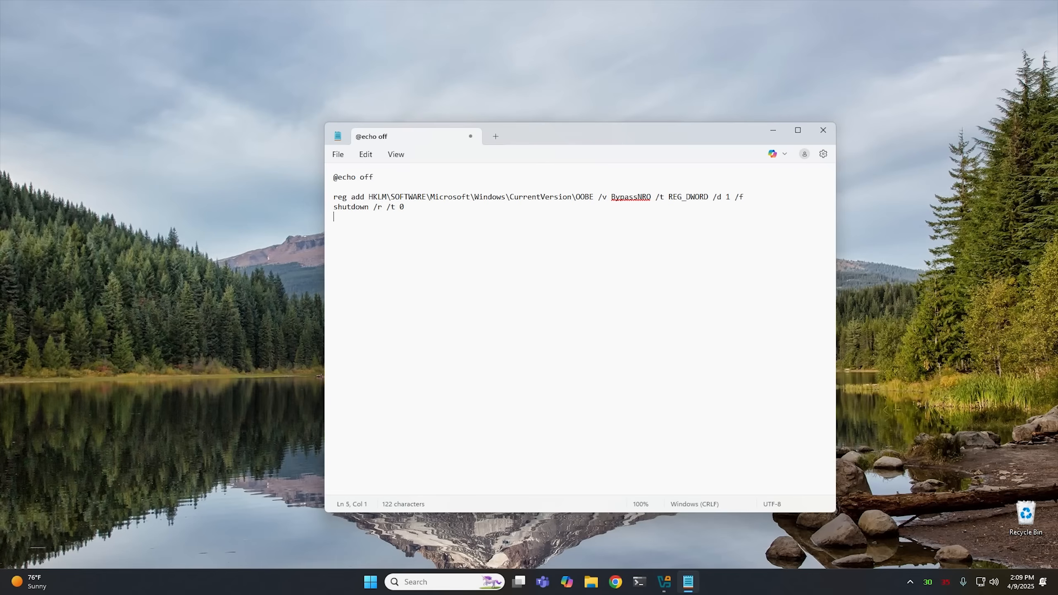
mouse_move(584, 572)
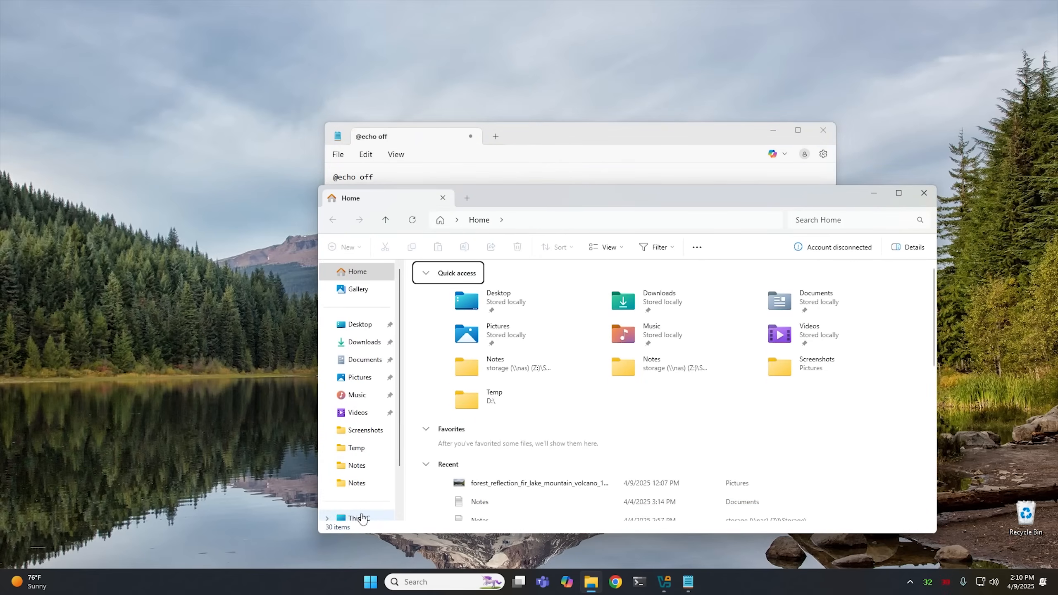
Step: Browse to the CESE_X64FRE (D:) installation drive in File Explorer, keeping the script in front
left_click(357, 517)
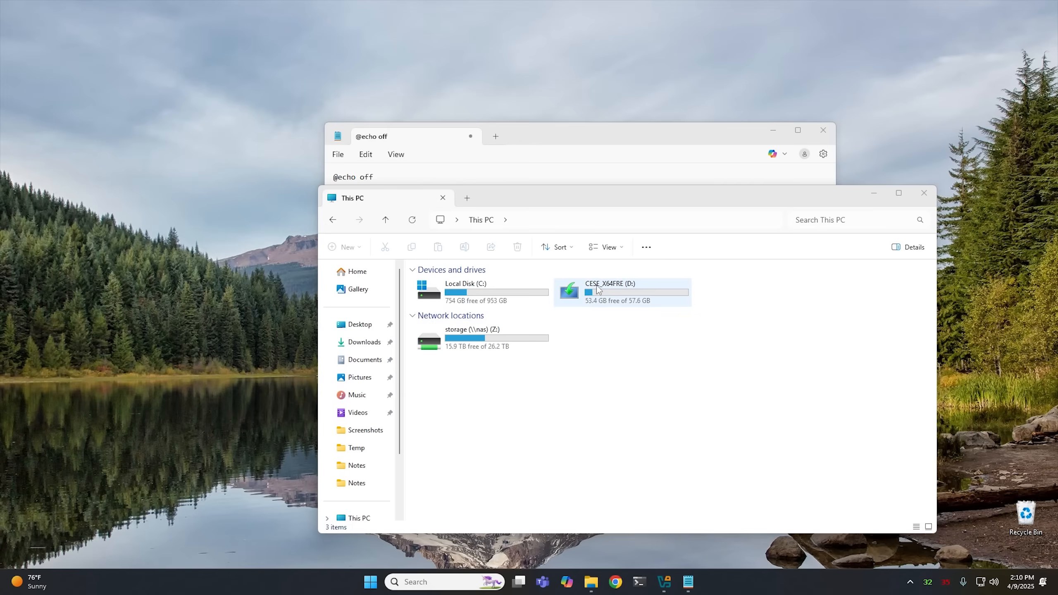
double_click(609, 292)
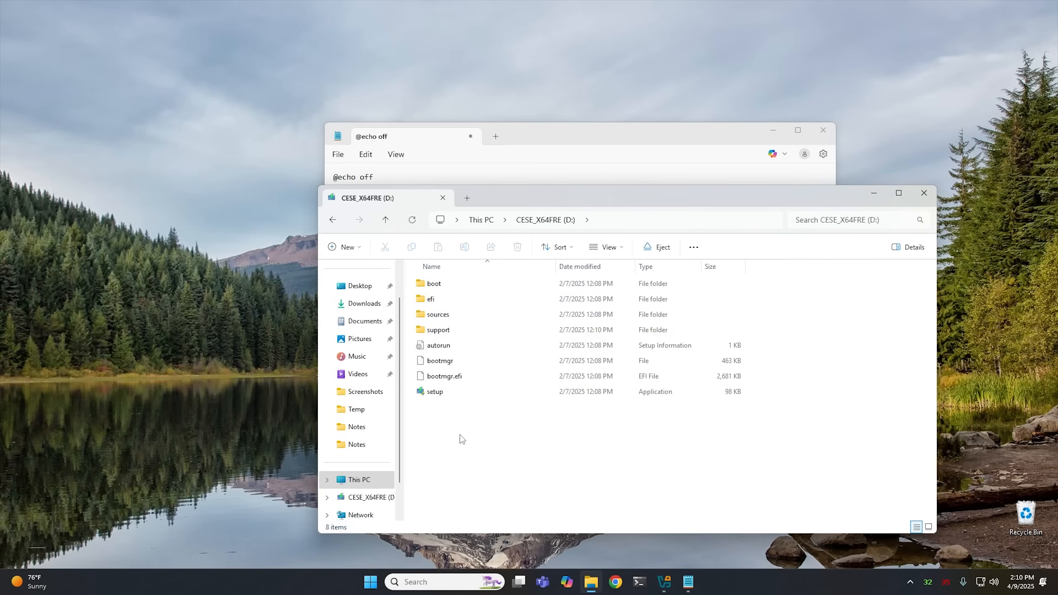
mouse_move(607, 247)
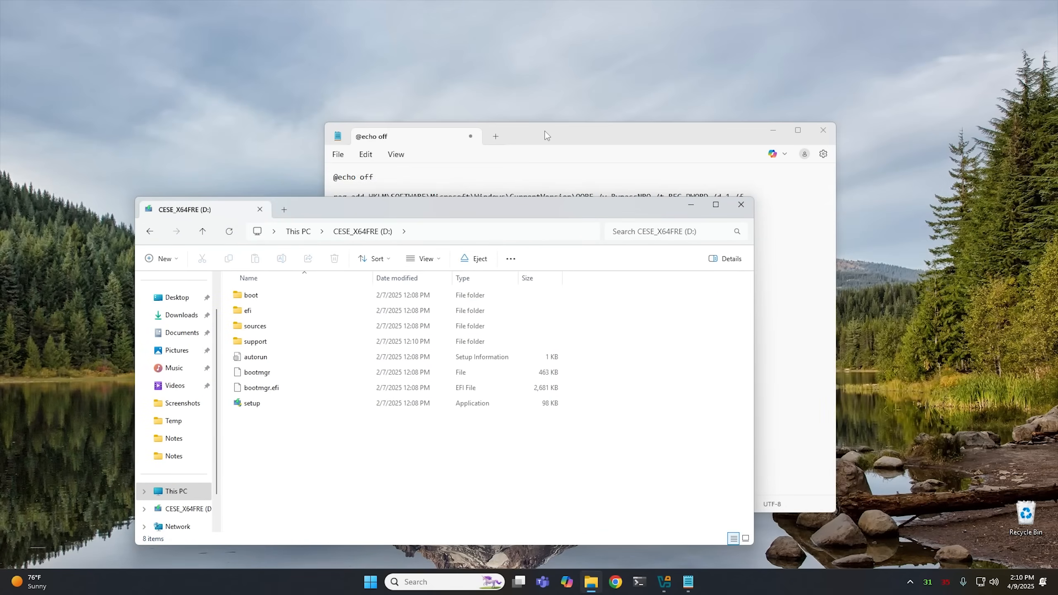
left_click(546, 136)
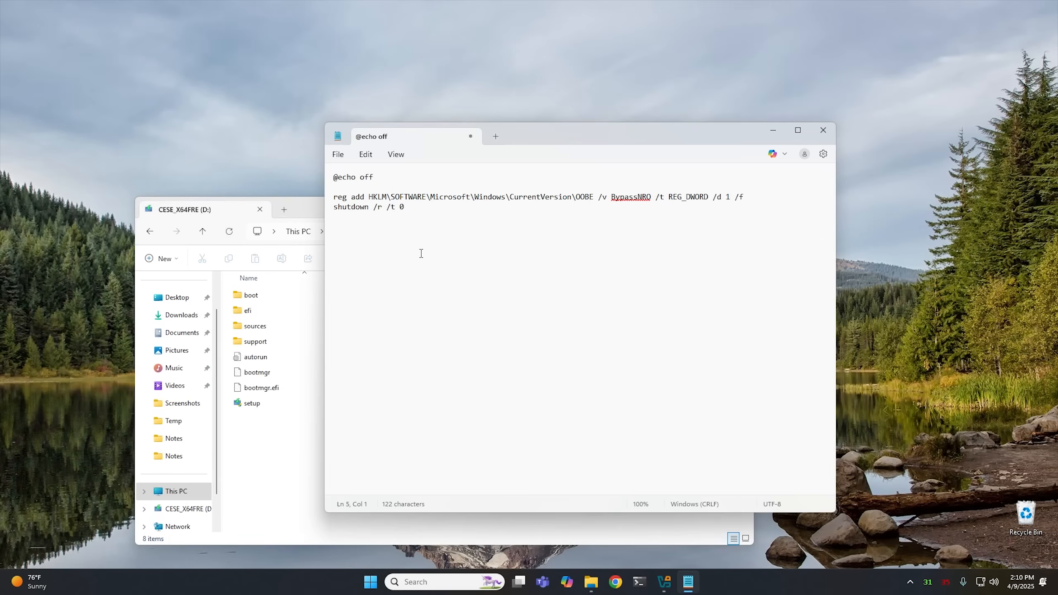
mouse_move(342, 163)
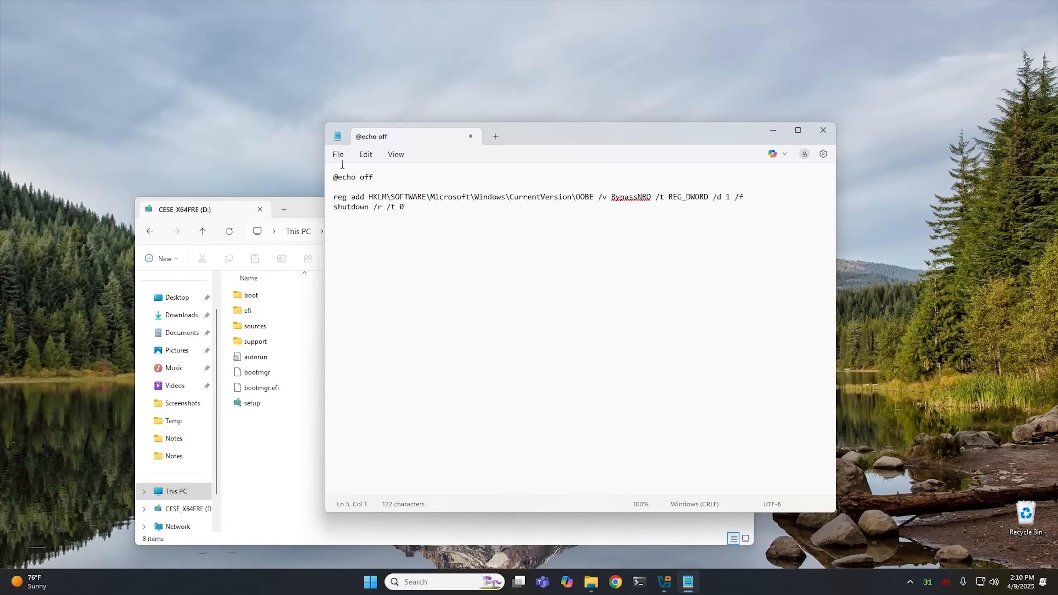
Step: Save the script to drive D: as bypassnro.cmd with type All files
left_click(337, 154)
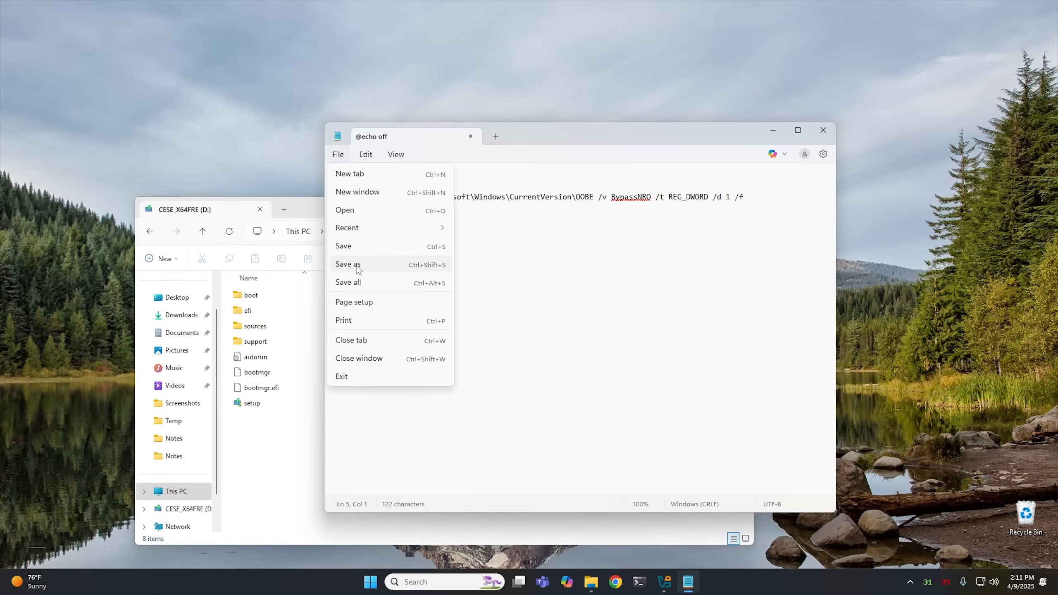
left_click(348, 263)
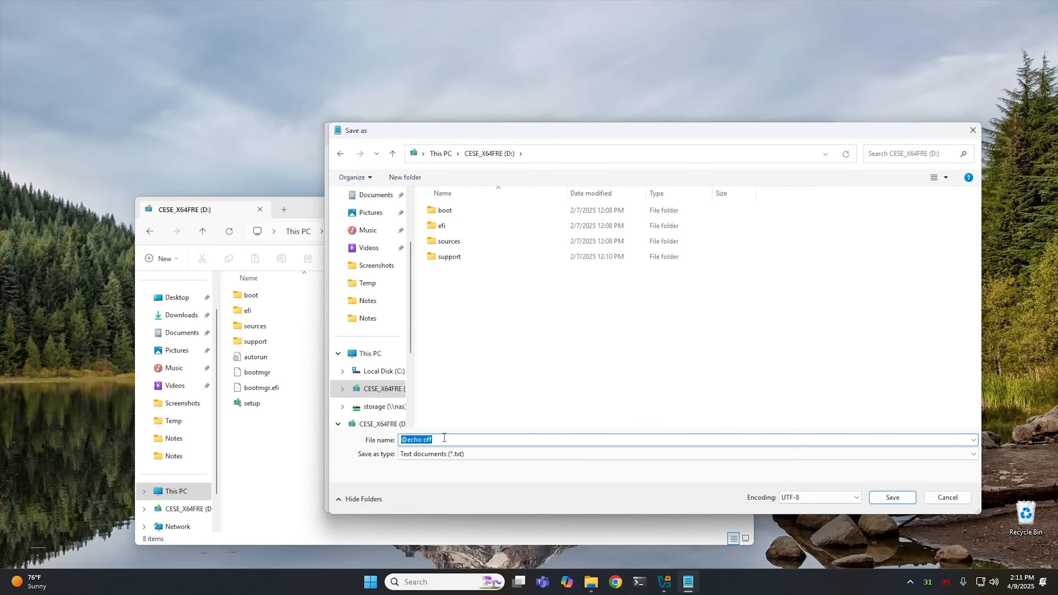
type("bypassnro")
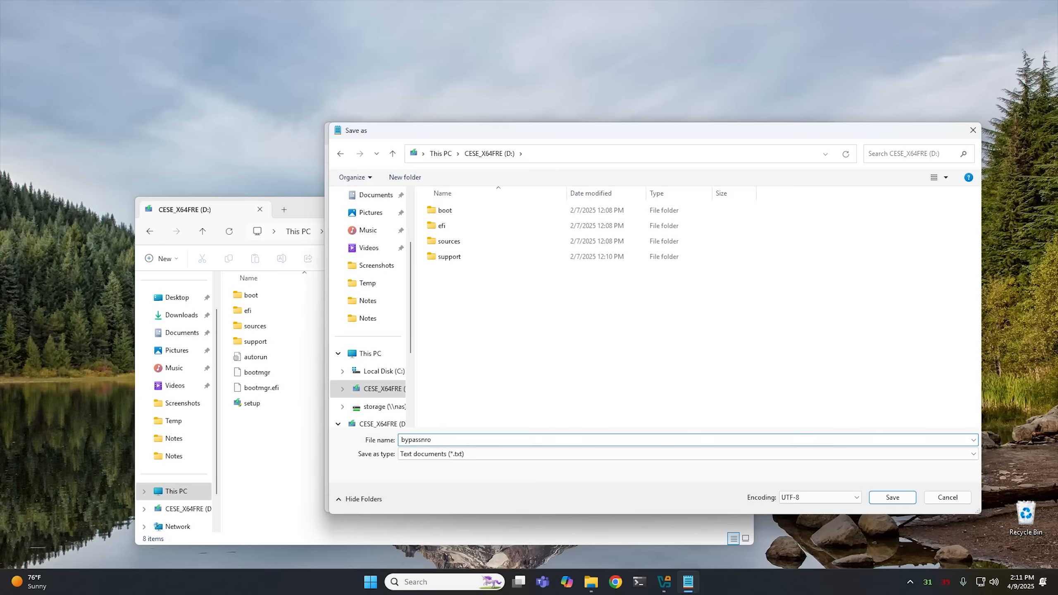
type(".cmd")
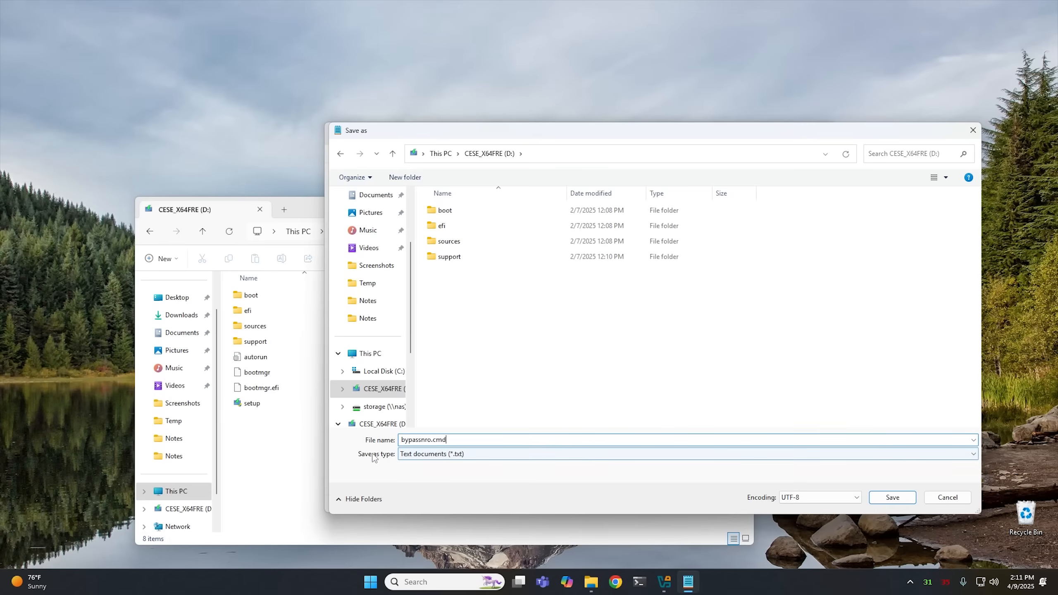
left_click(685, 454)
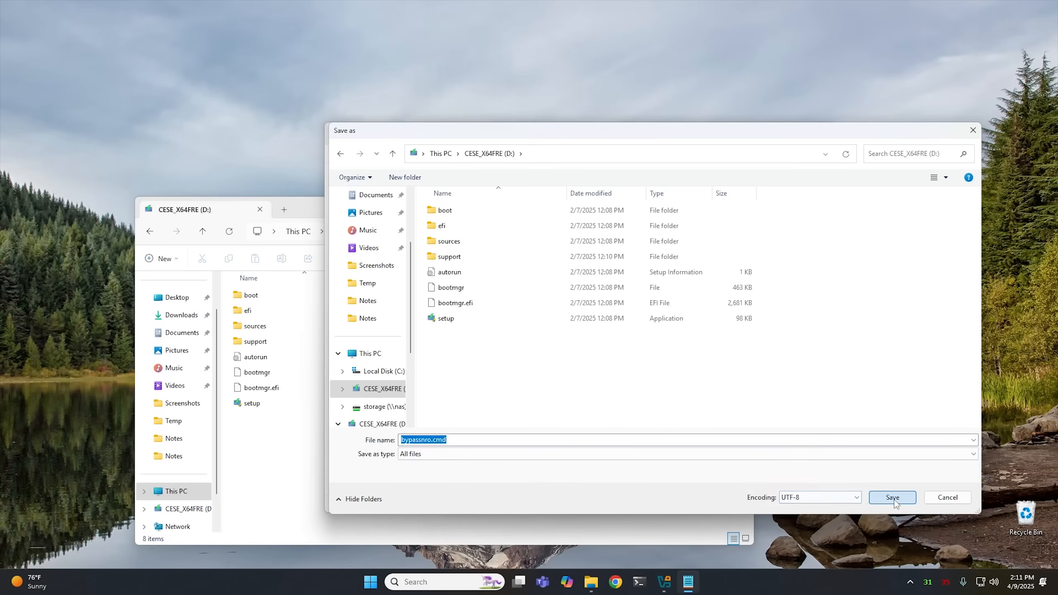
left_click(891, 497)
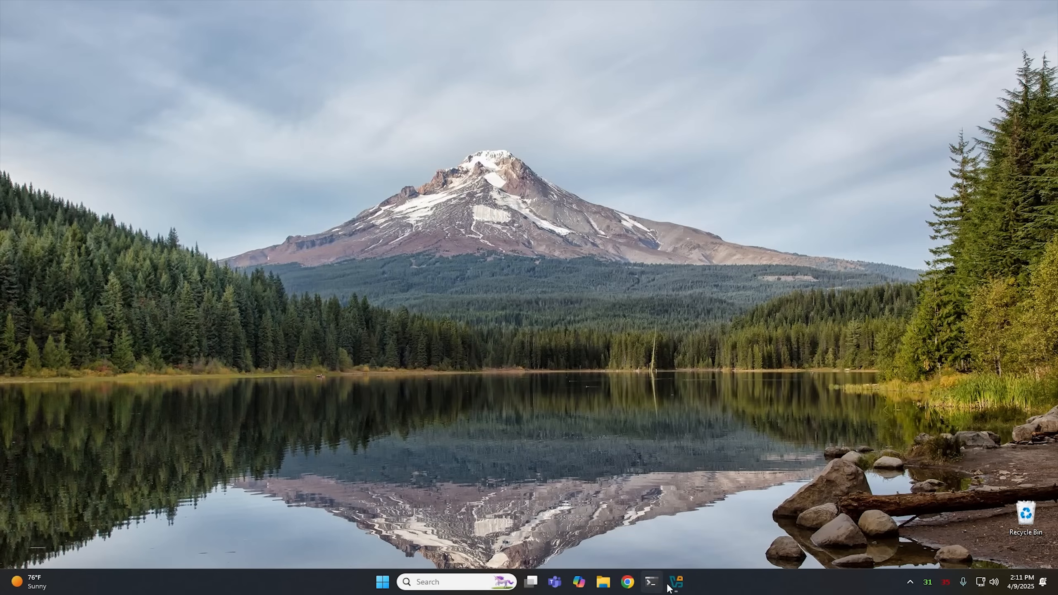
Step: Start the saved Windows 11 VM from VirtualBox Manager and focus its window
left_click(676, 582)
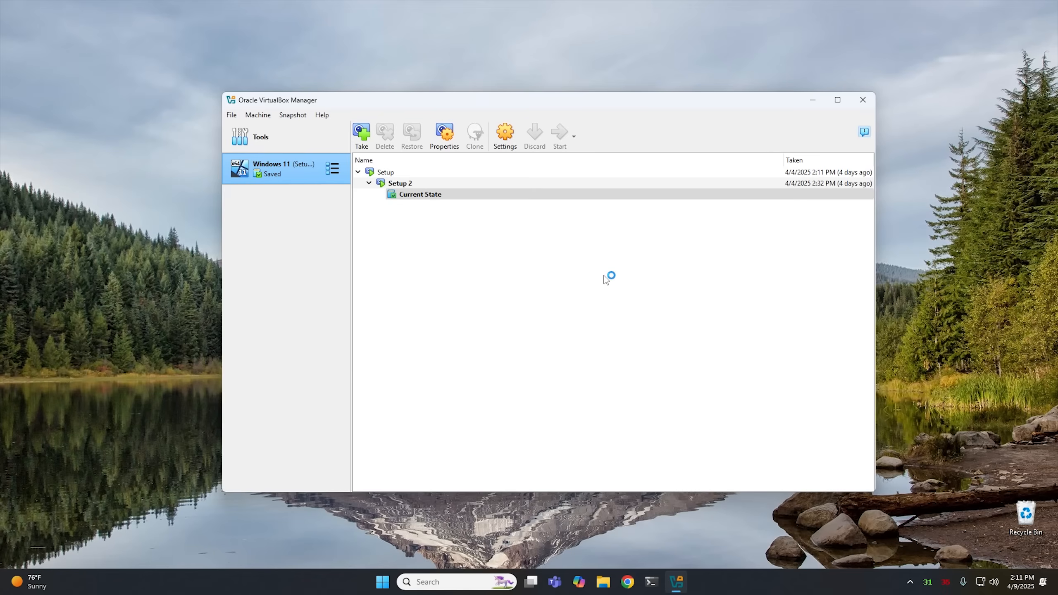
left_click(558, 135)
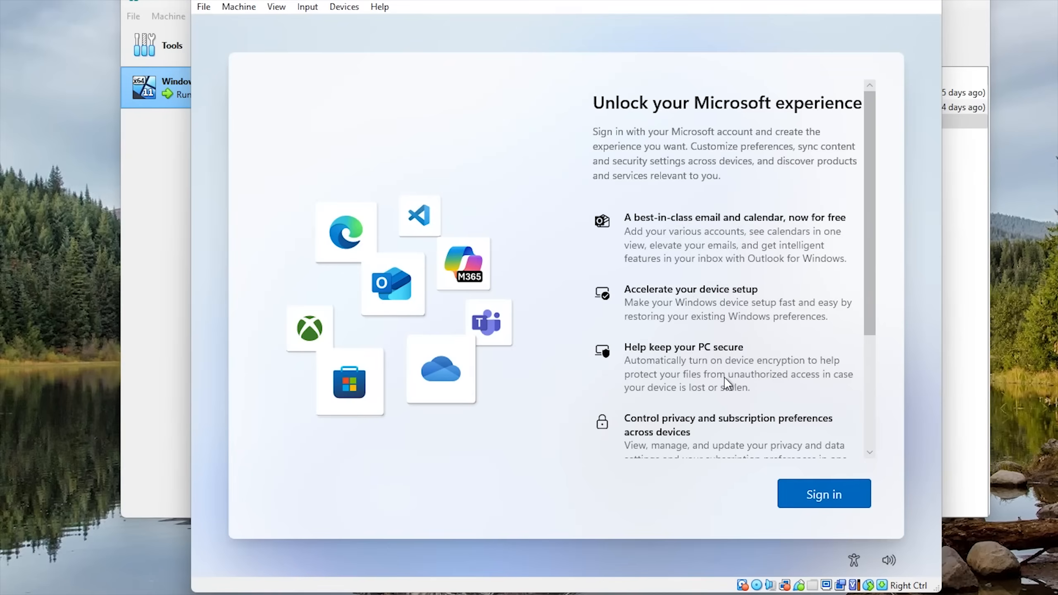
left_click(823, 493)
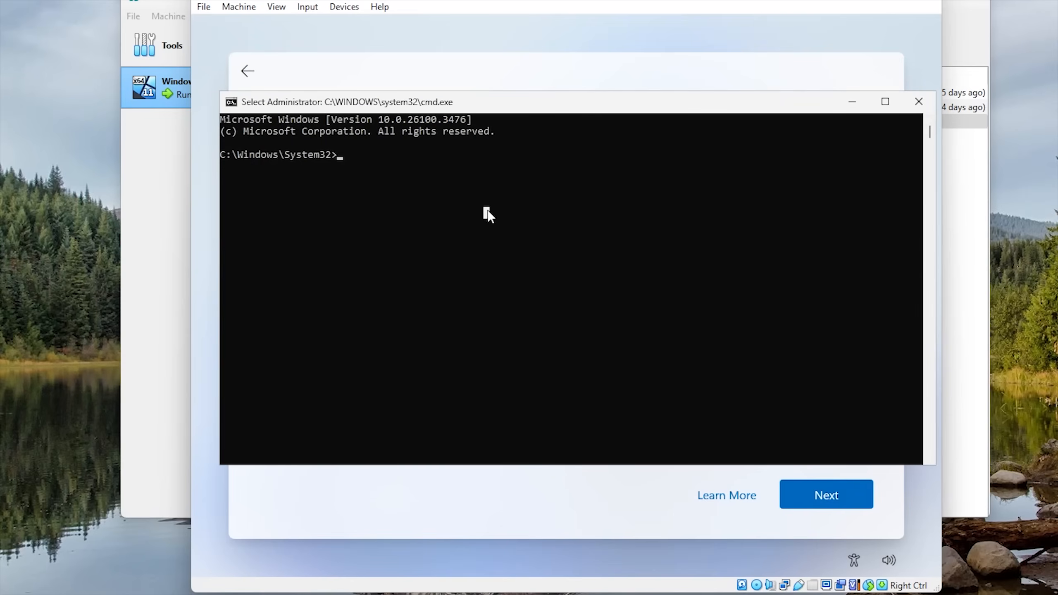
Step: In setup's command prompt, switch to D:, list its files and run bypassnro.cmd
type("d:")
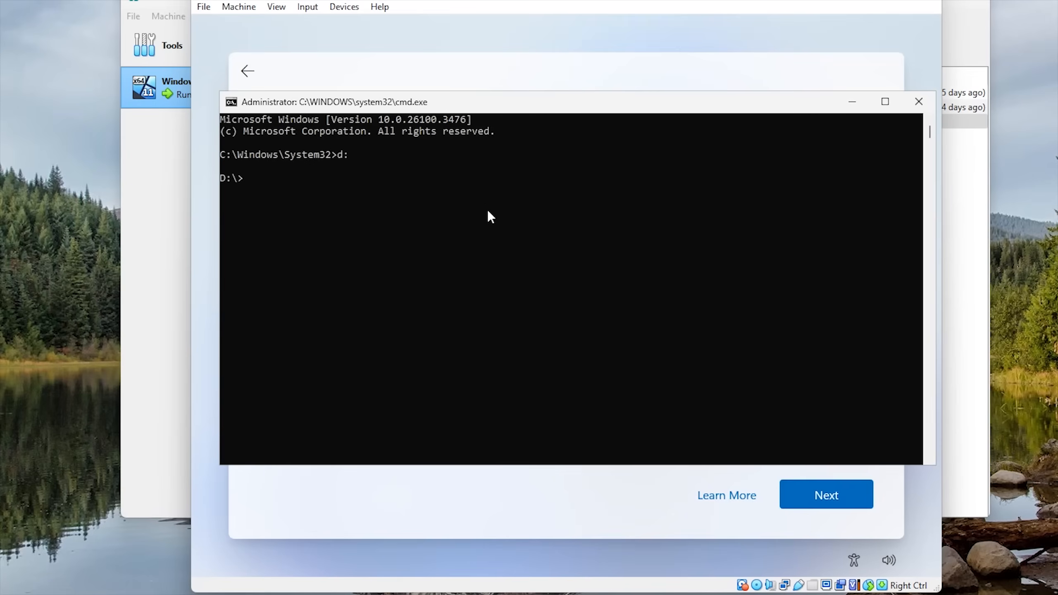
type("dir")
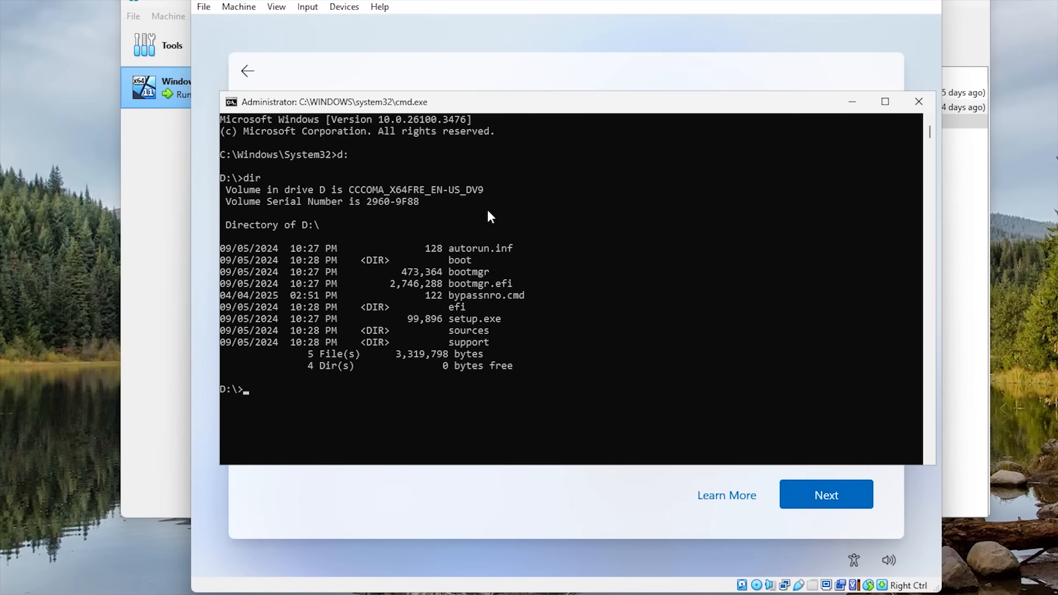
mouse_move(453, 304)
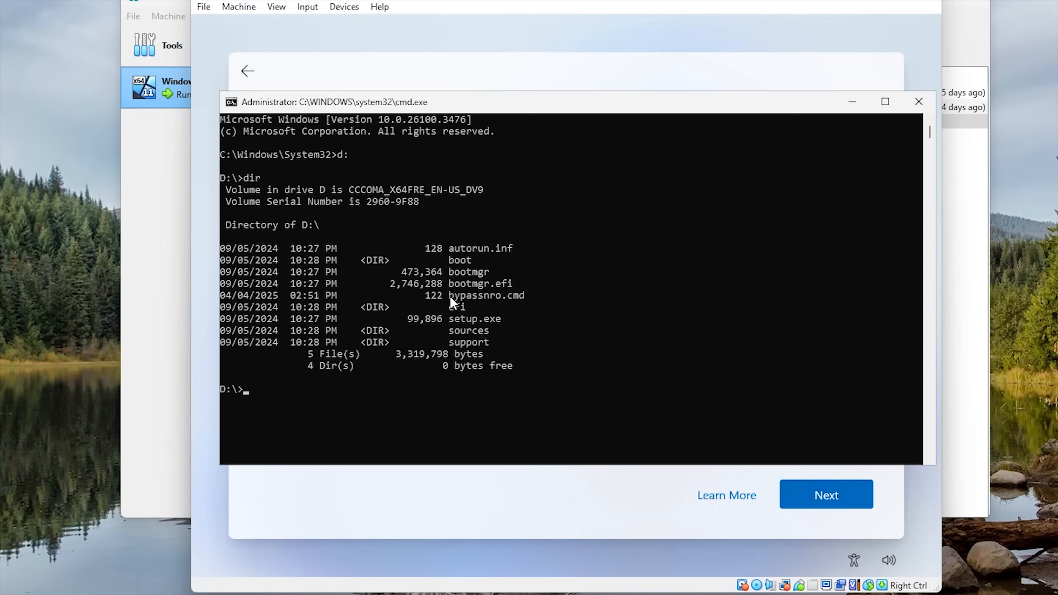
mouse_move(529, 304)
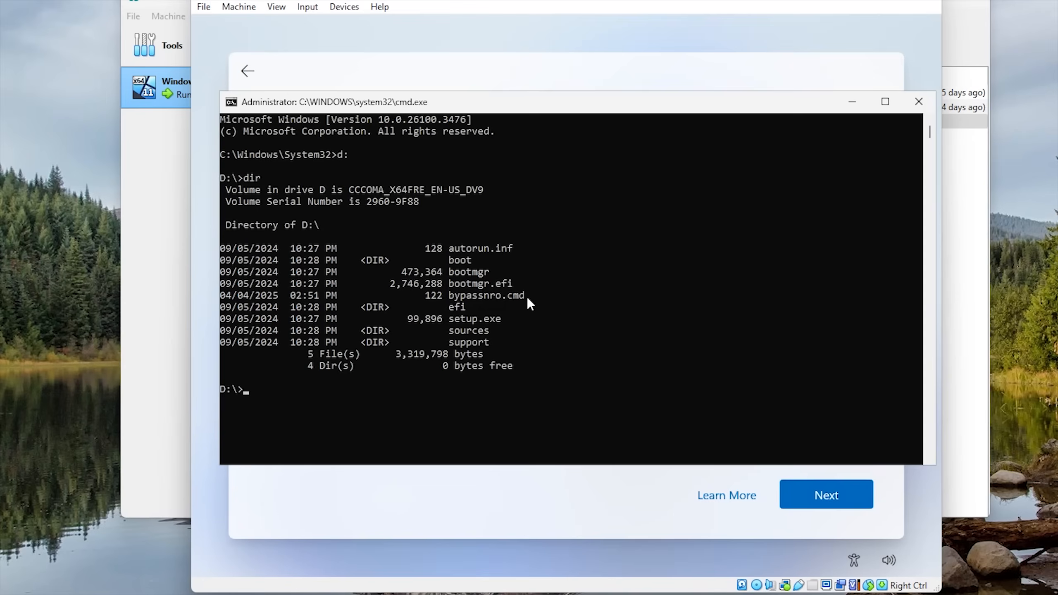
type("by")
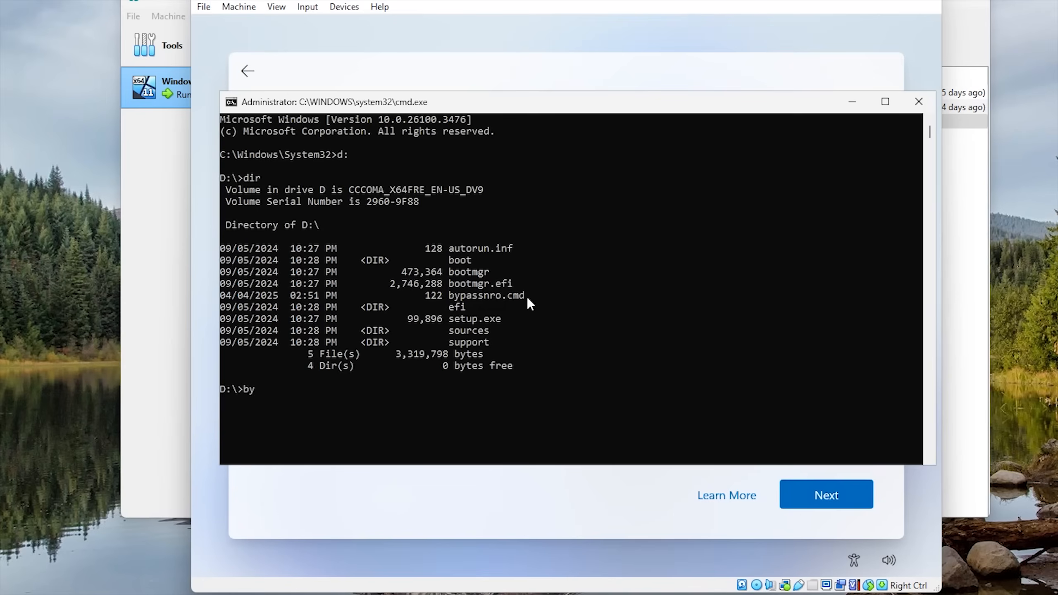
type("passnro.cmd")
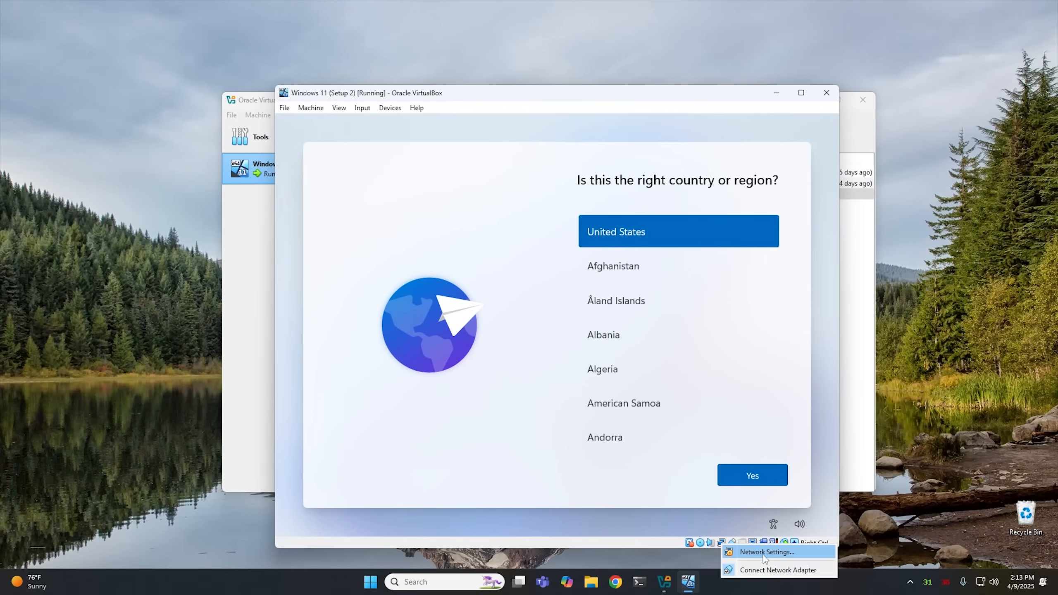
Step: Confirm United States region and US keyboard, then continue setup without internet
left_click(765, 552)
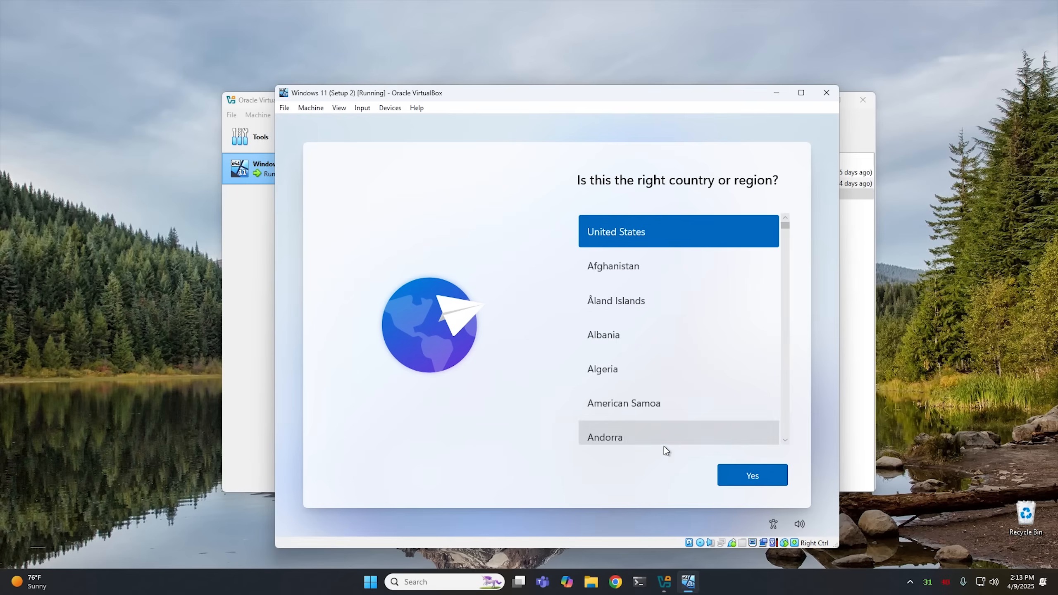
left_click(751, 474)
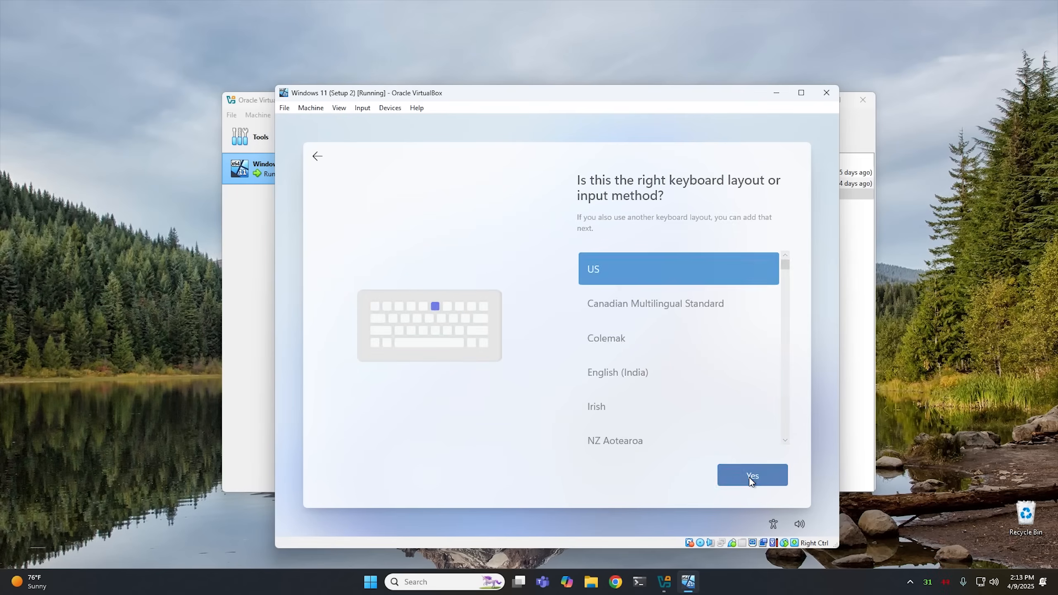
left_click(752, 475)
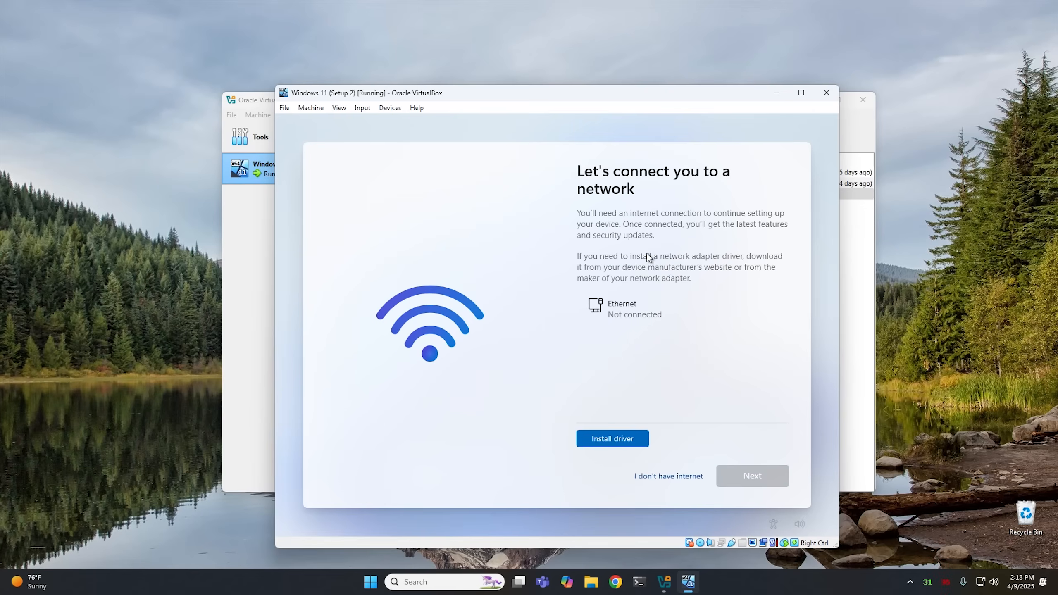
left_click(667, 476)
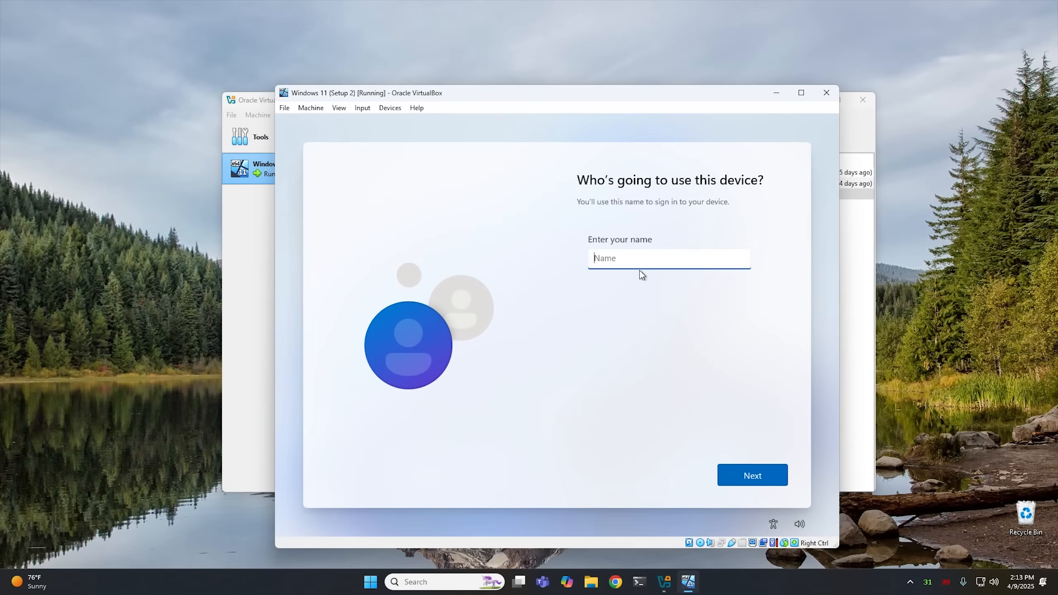
Step: Name the device user 'Rich' and confirm to continue setup
type("Rich")
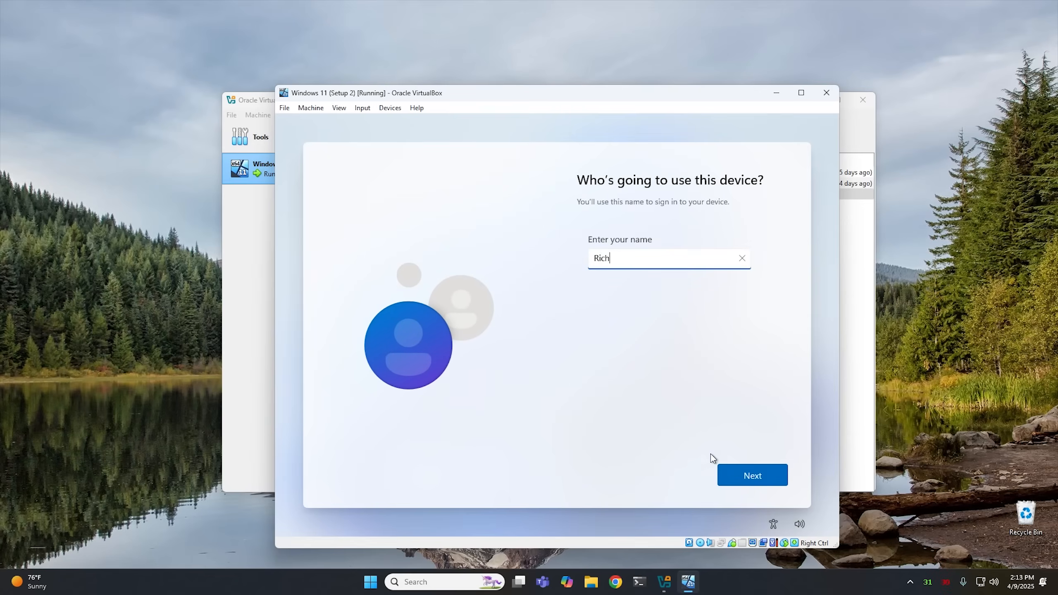
left_click(752, 475)
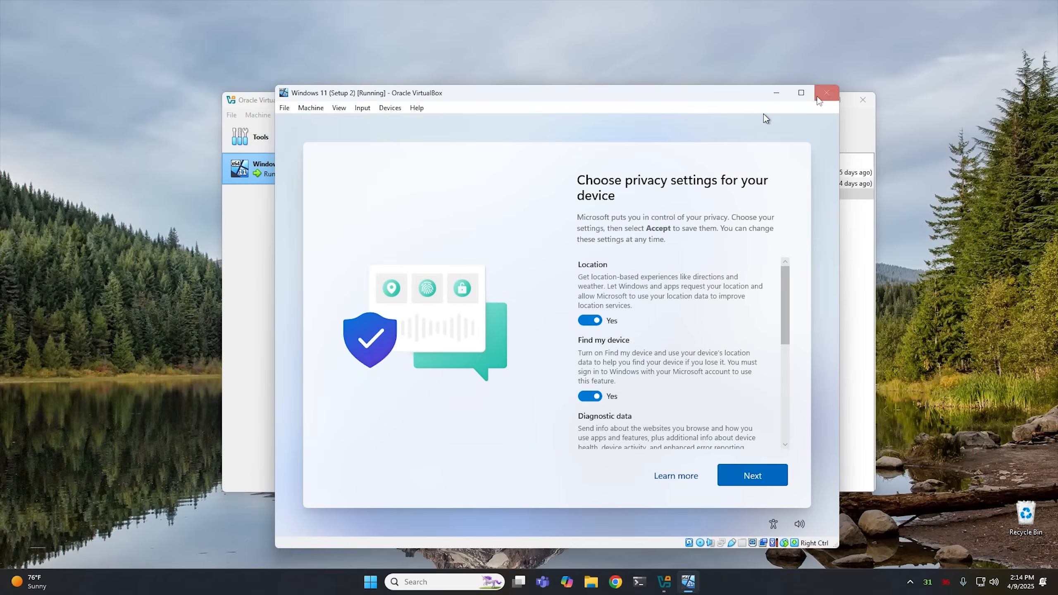
Step: Power off the Windows 11 machine and restore it to the Setup 2 snapshot
left_click(826, 92)
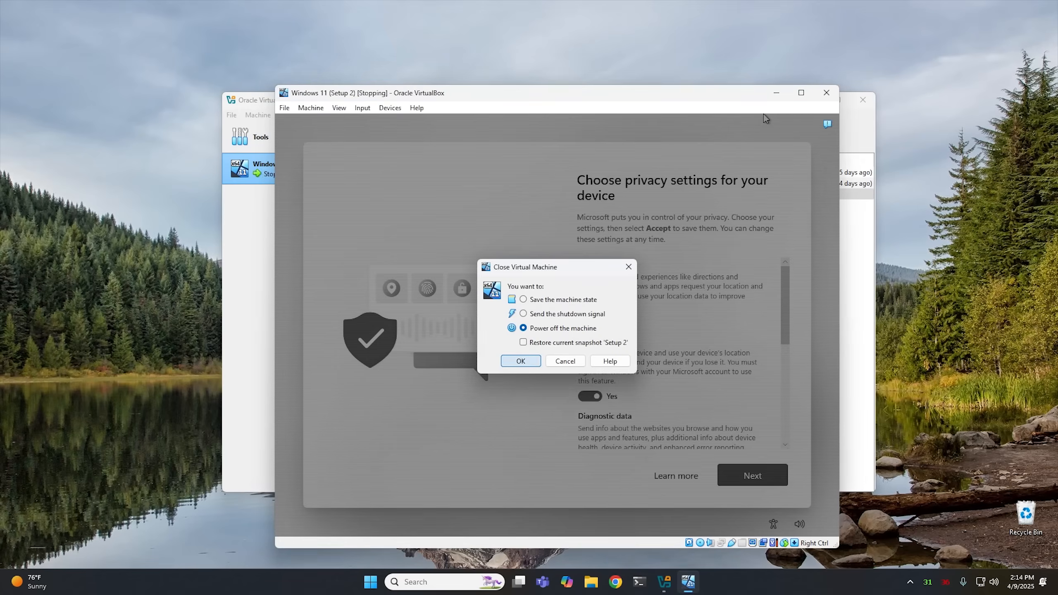
left_click(520, 361)
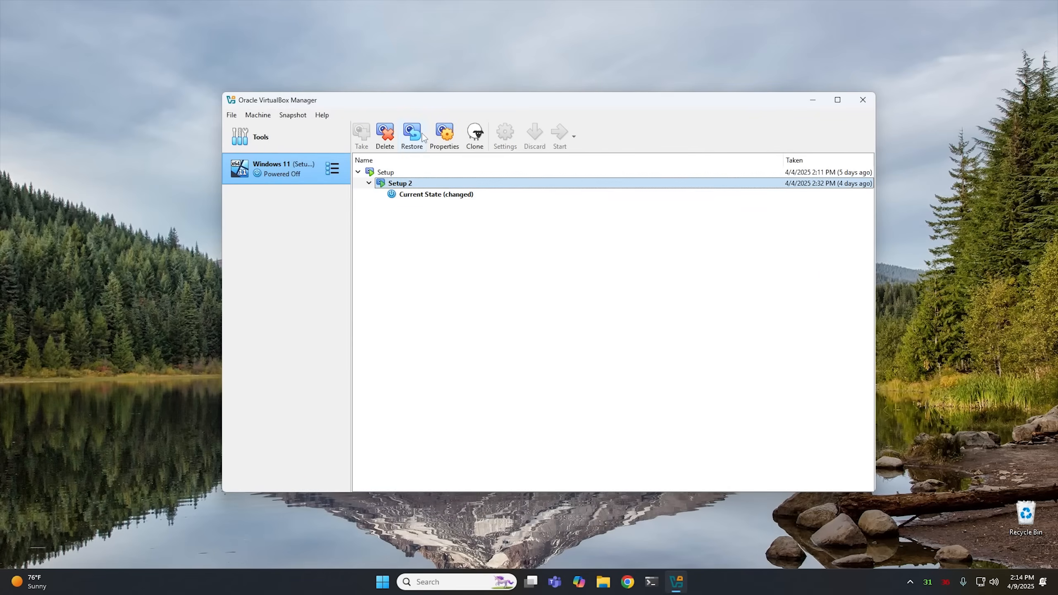
left_click(411, 135)
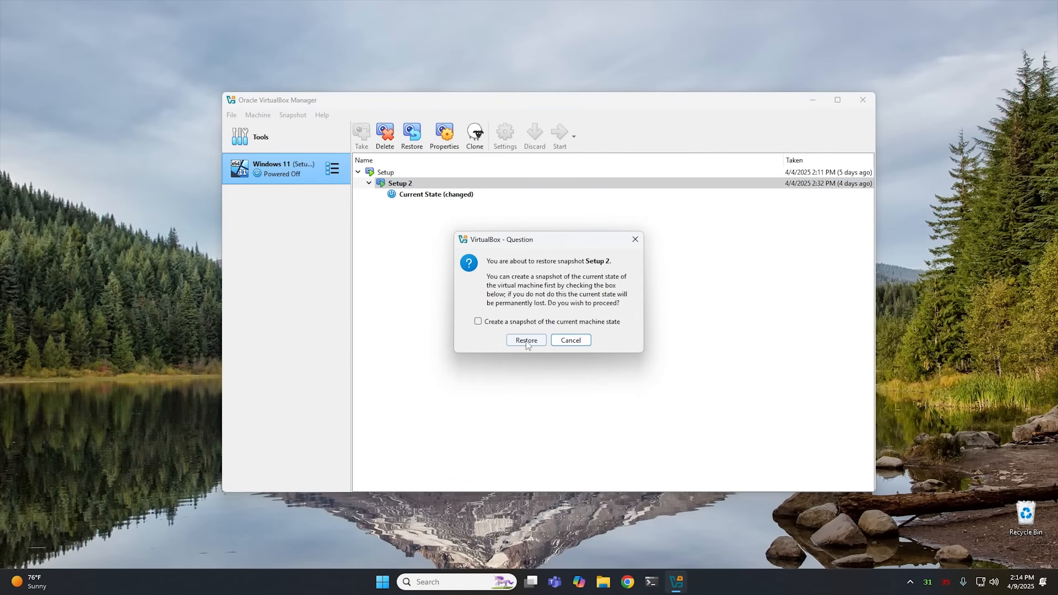
left_click(526, 340)
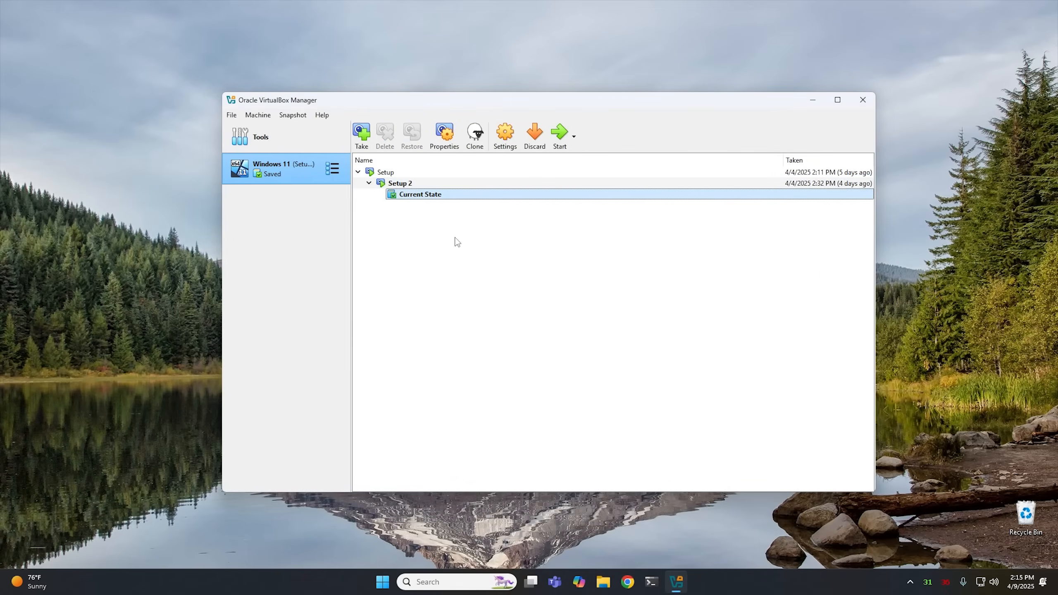
mouse_move(454, 236)
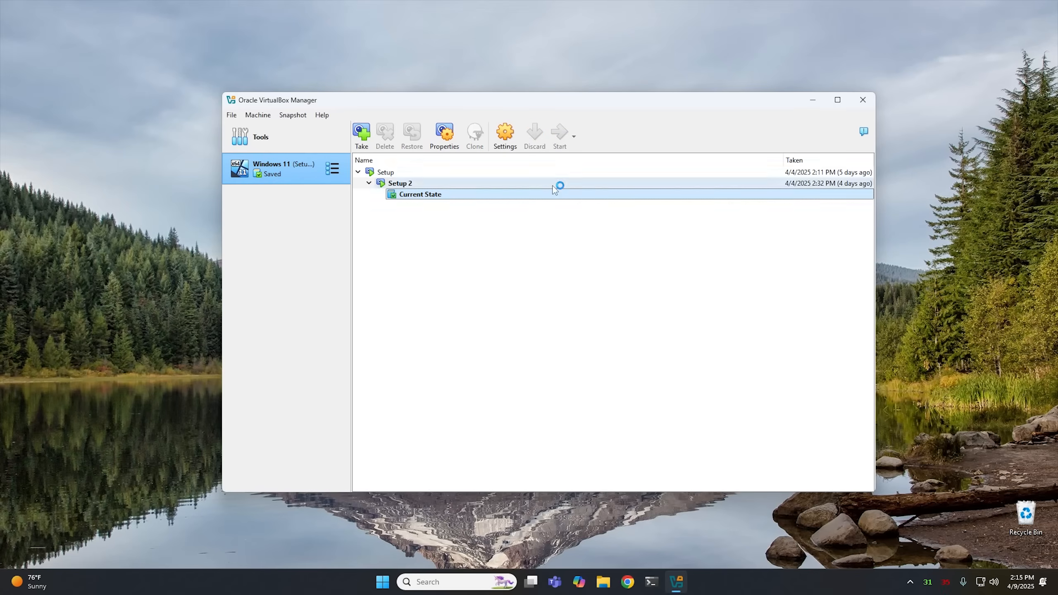
Step: Start the restored machine and advance to the Microsoft account sign-in page
left_click(558, 135)
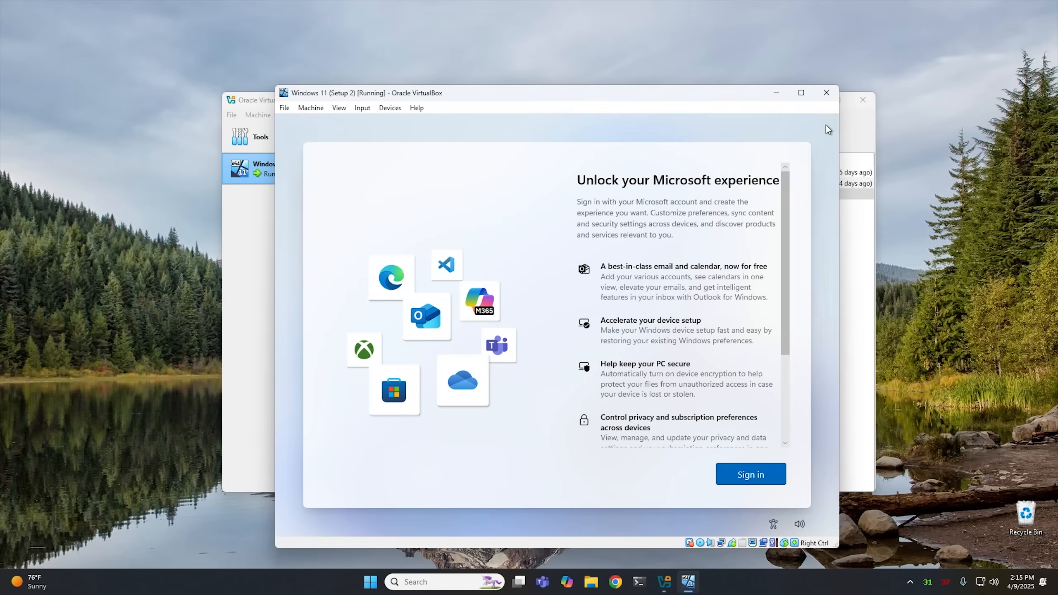
left_click(749, 474)
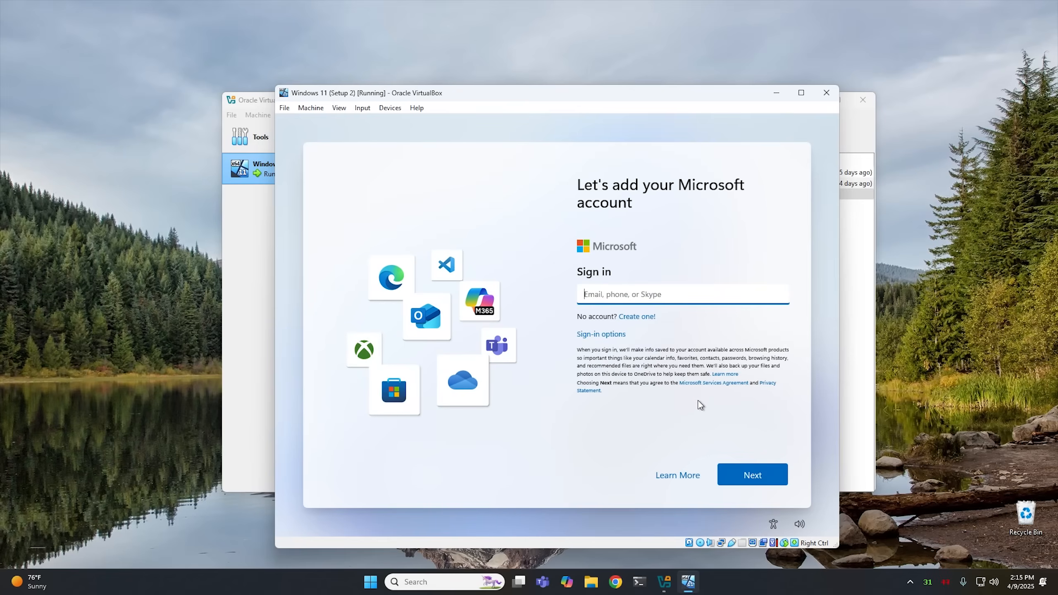
mouse_move(692, 411)
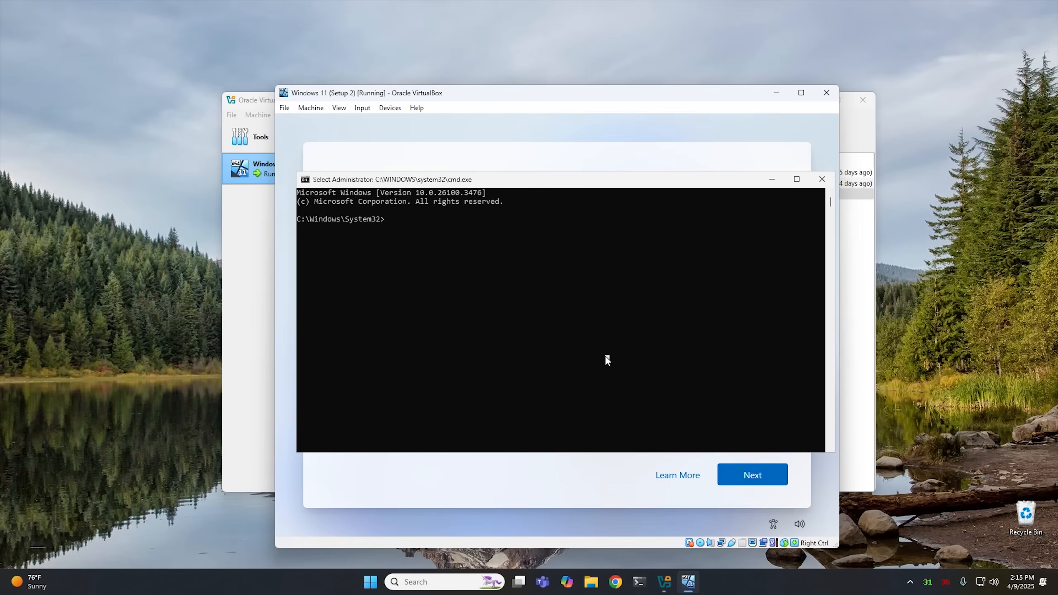
Step: Run 'start ms-cxh:localonly' in the setup command prompt to reach local account creation
type("s")
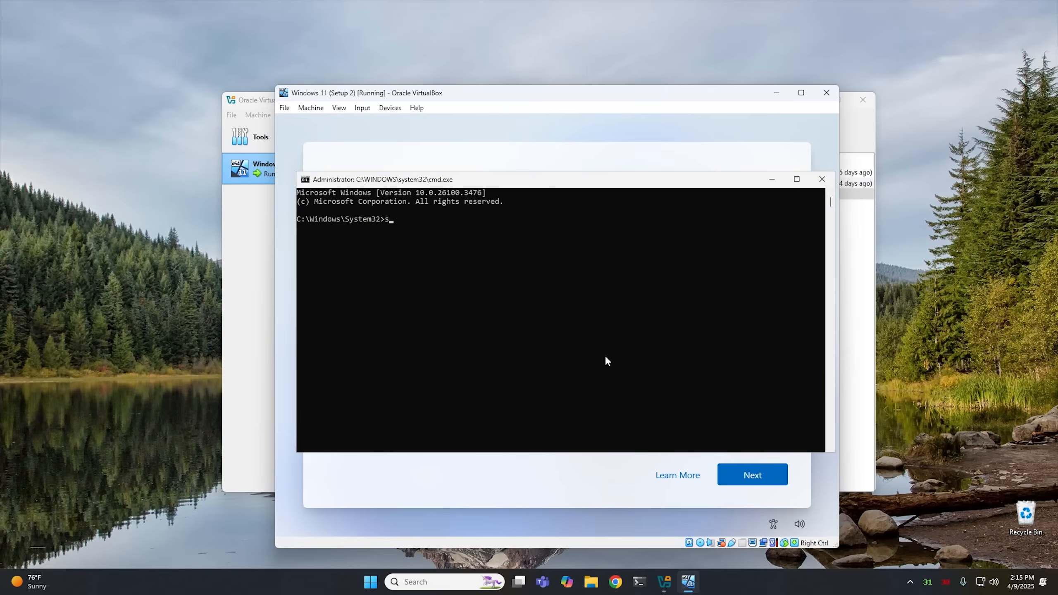
type("tart")
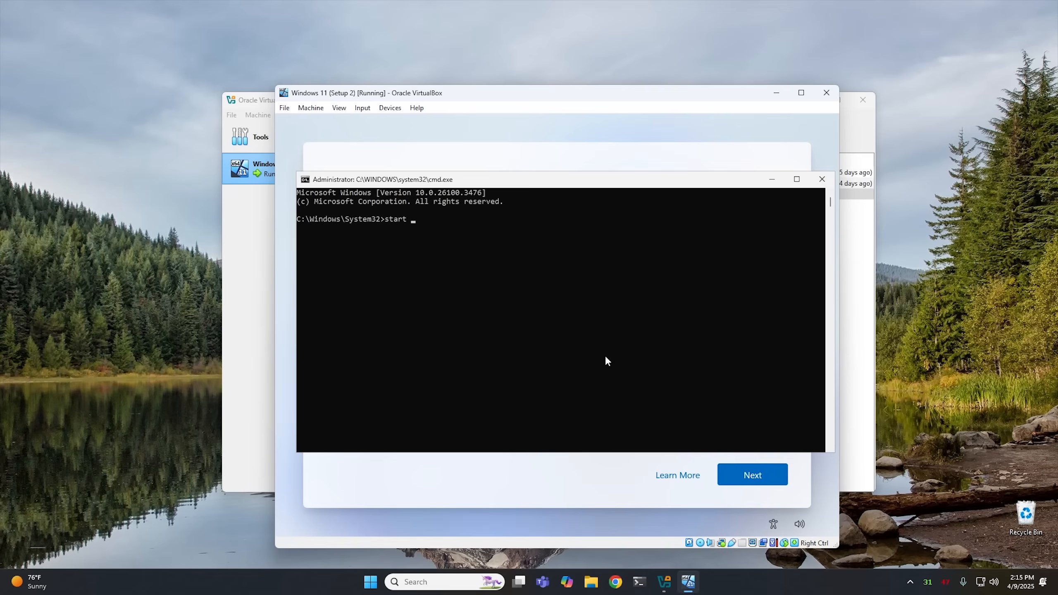
type("ms")
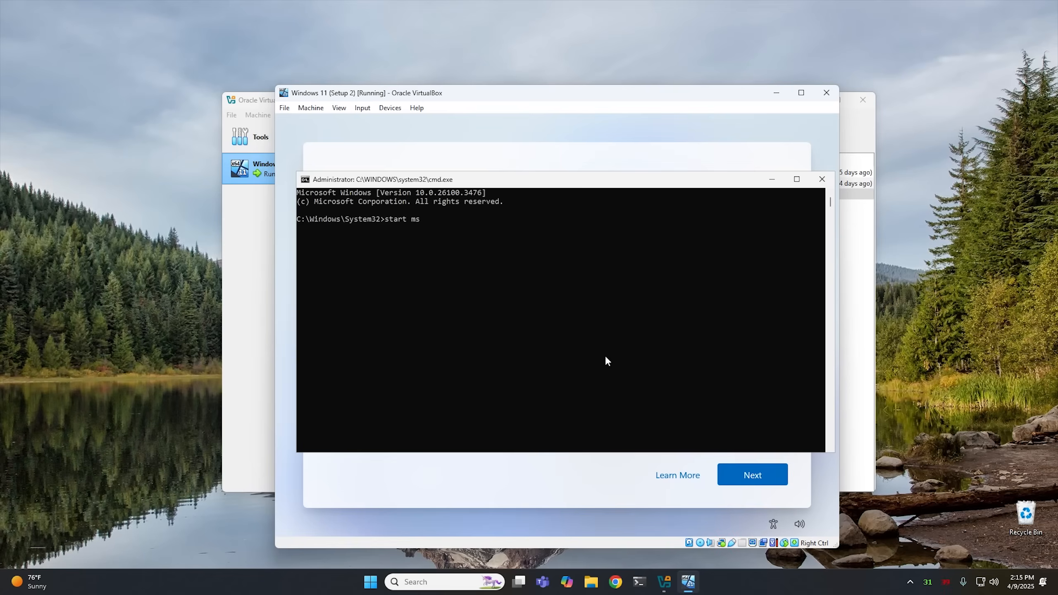
type("-cxh")
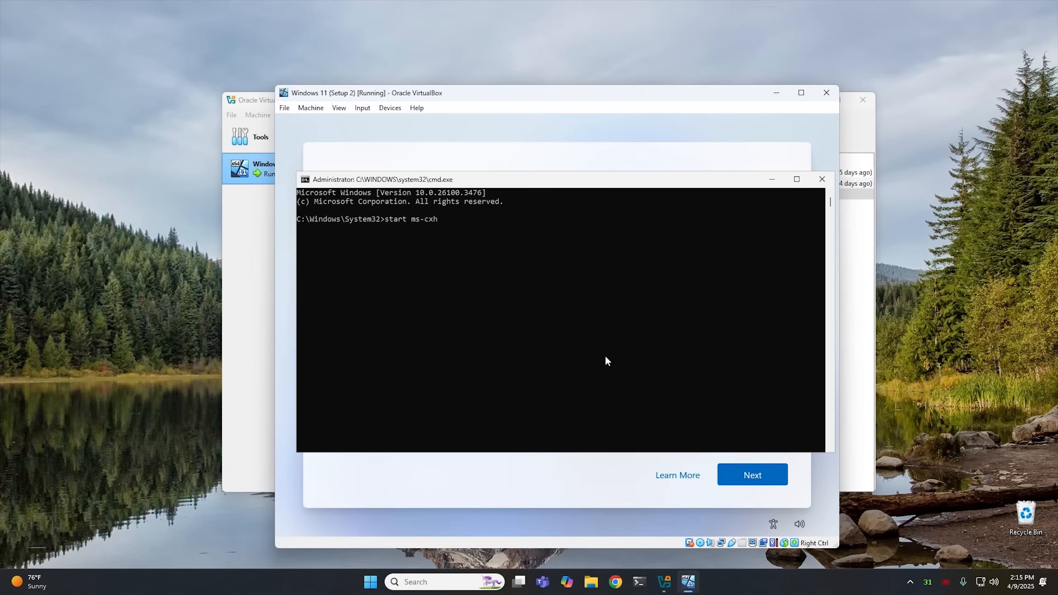
type(":loc")
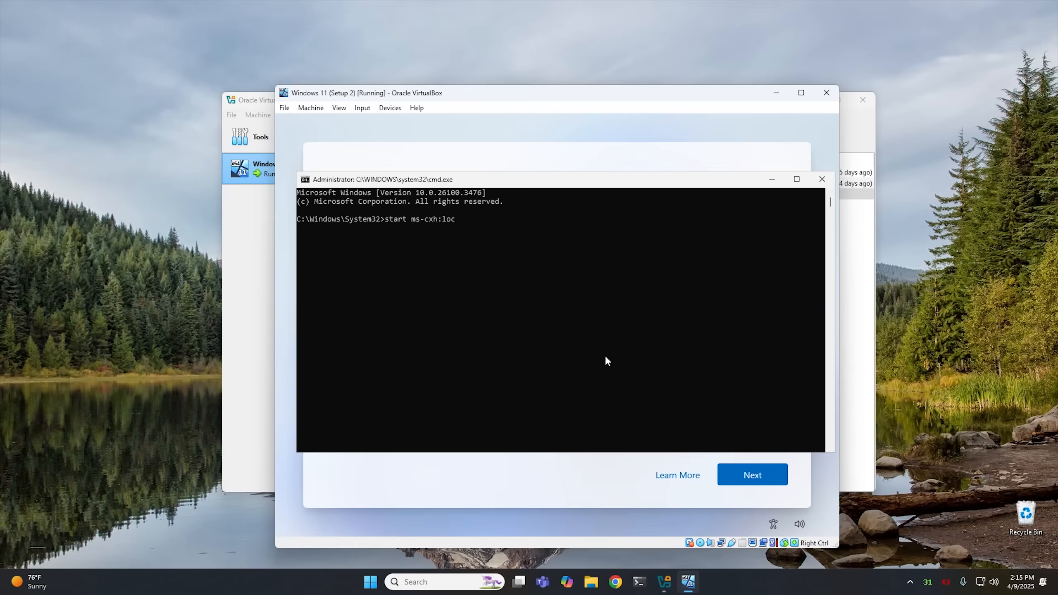
type("alonly")
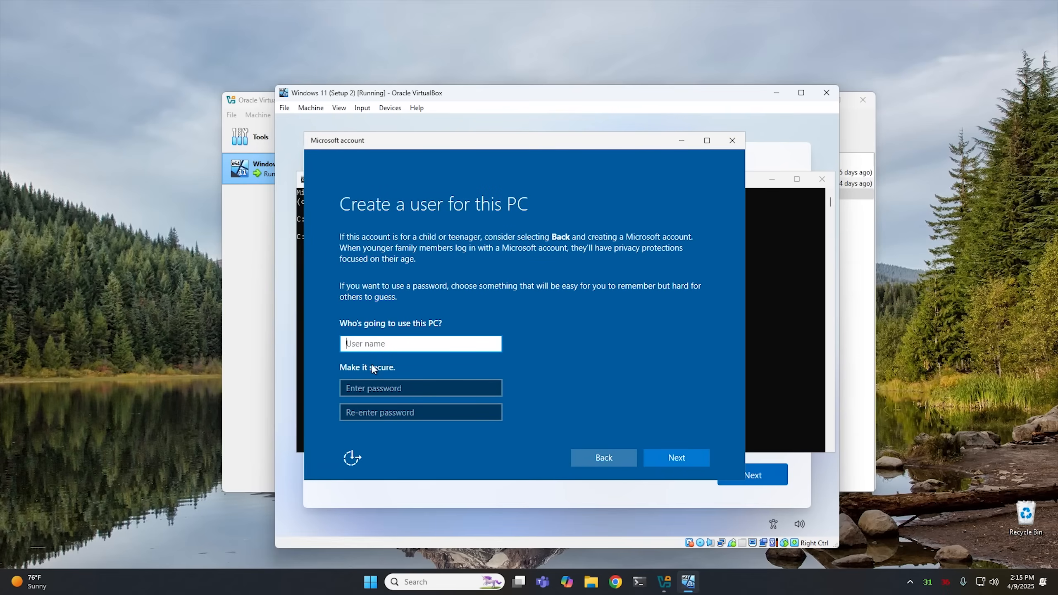
Step: Enter 'Rich' as the new local user name and submit it
type("Rich")
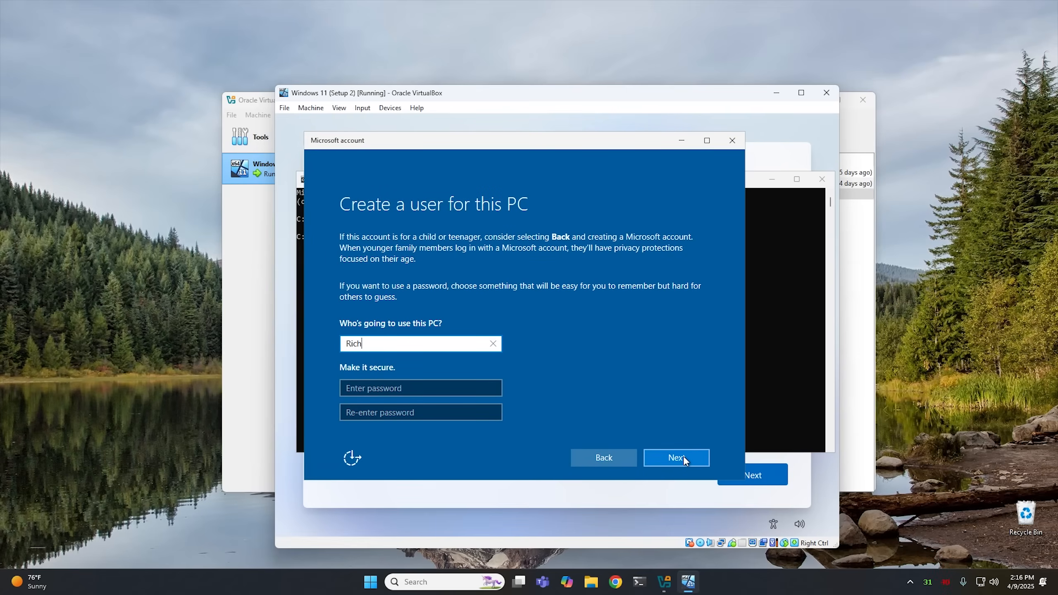
left_click(675, 457)
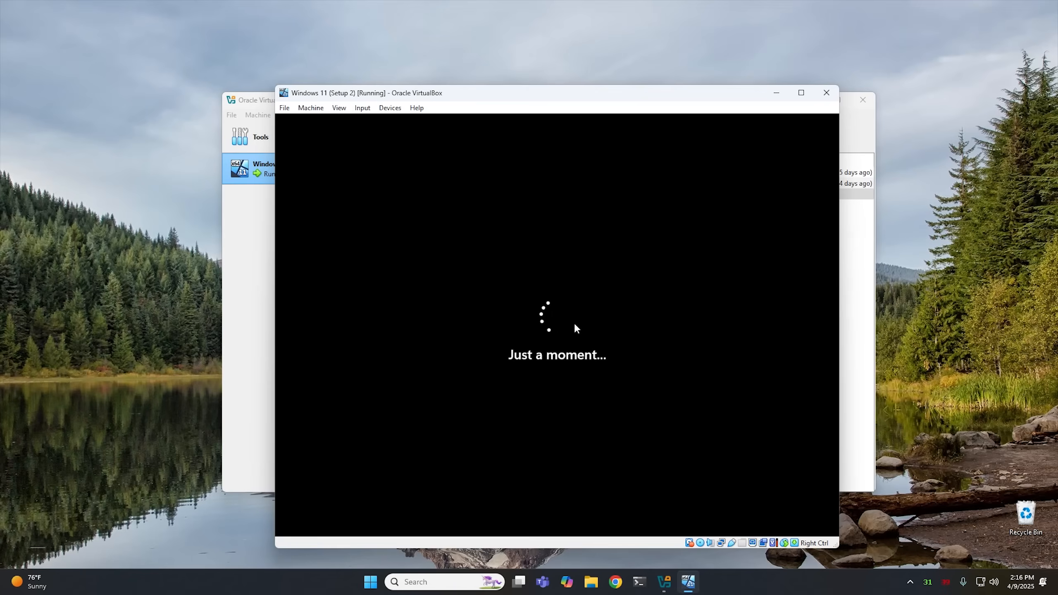